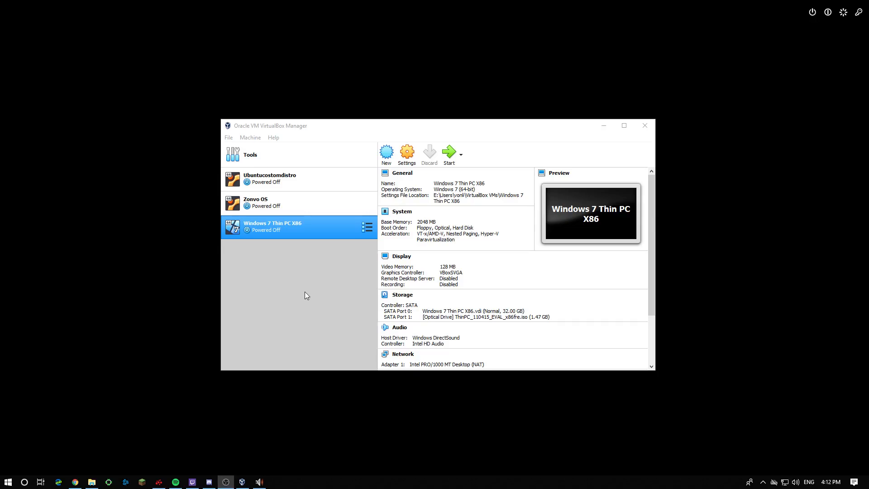
{"action": "mouse_move", "coordinate": [291, 297]}
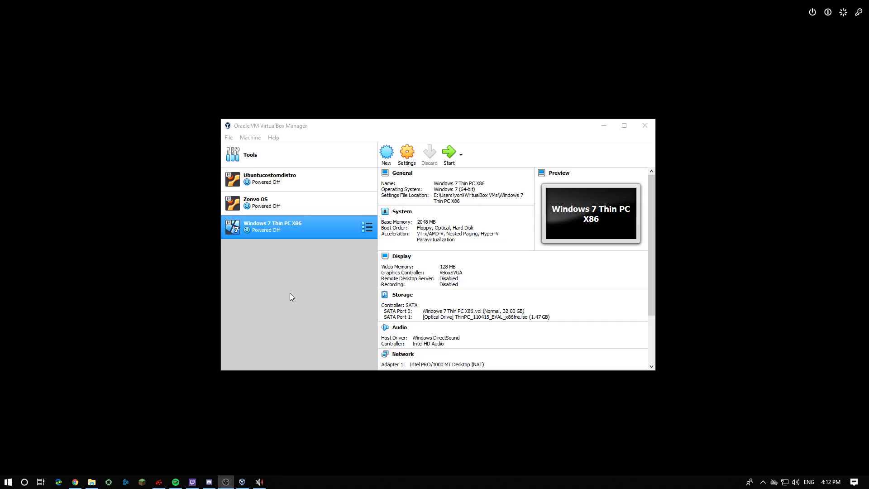
{"action": "mouse_move", "coordinate": [283, 299]}
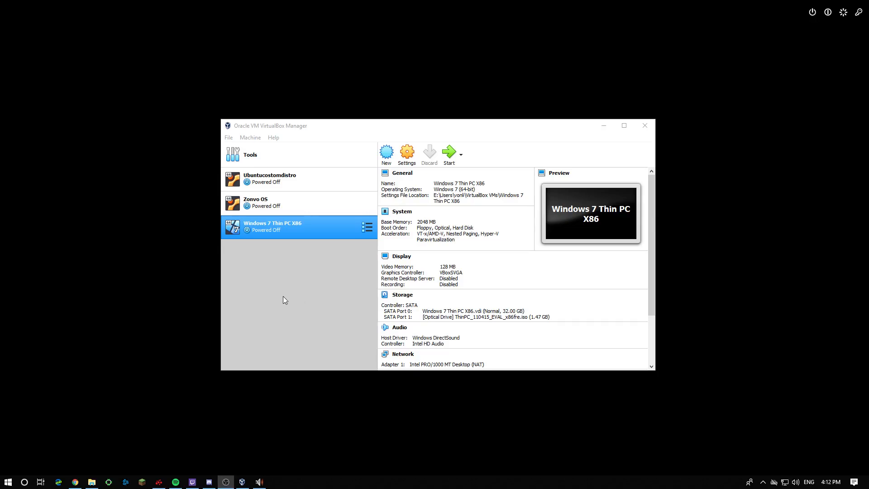
{"action": "mouse_move", "coordinate": [277, 311]}
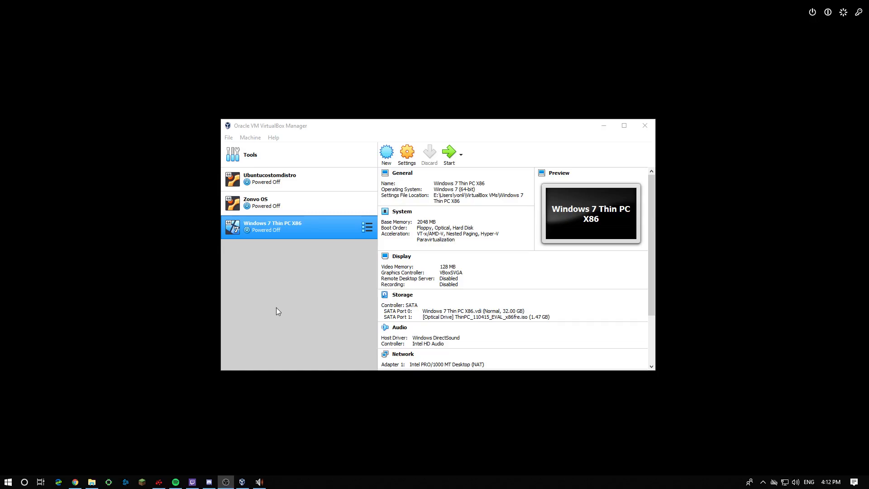
{"action": "mouse_move", "coordinate": [274, 304]}
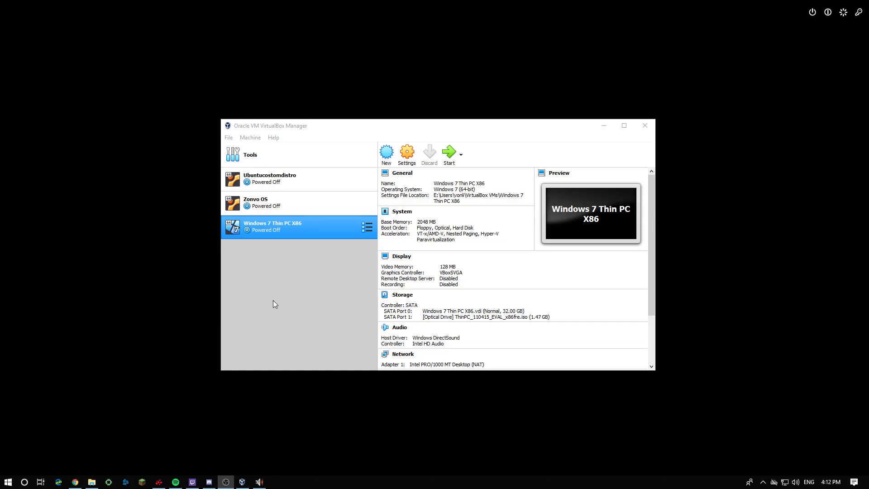
{"action": "mouse_move", "coordinate": [272, 305]}
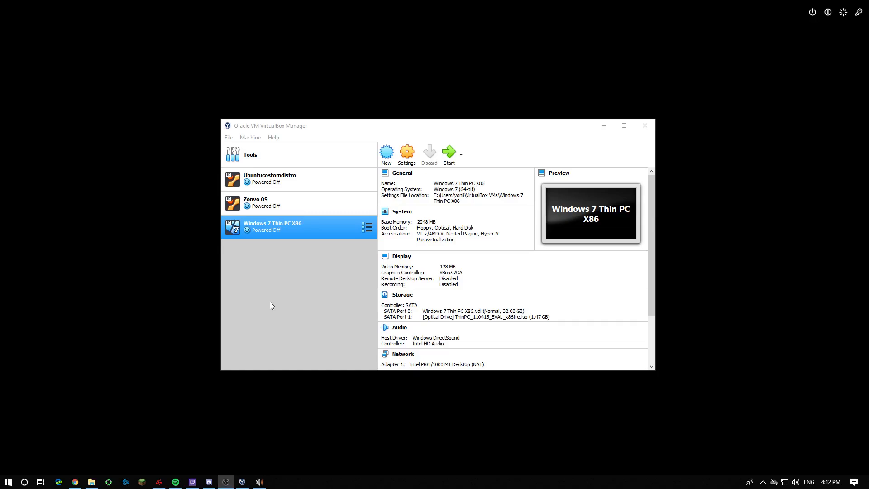
{"action": "mouse_move", "coordinate": [270, 307]}
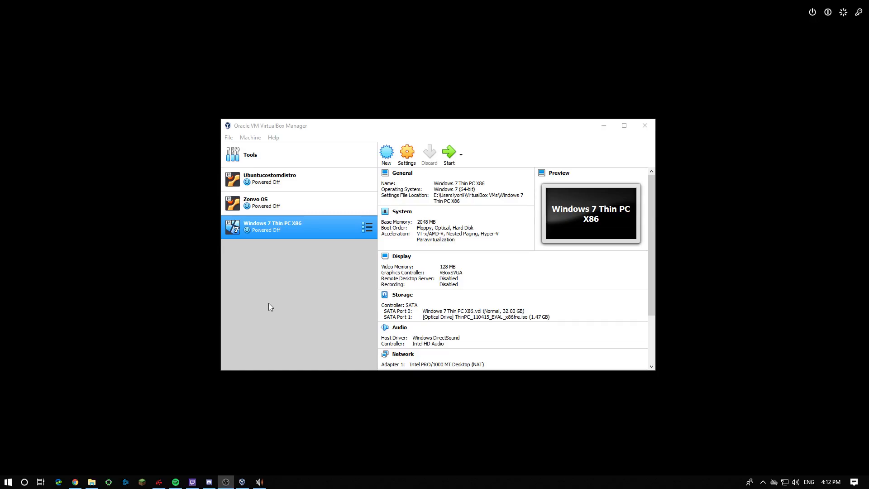
{"action": "mouse_move", "coordinate": [238, 311]}
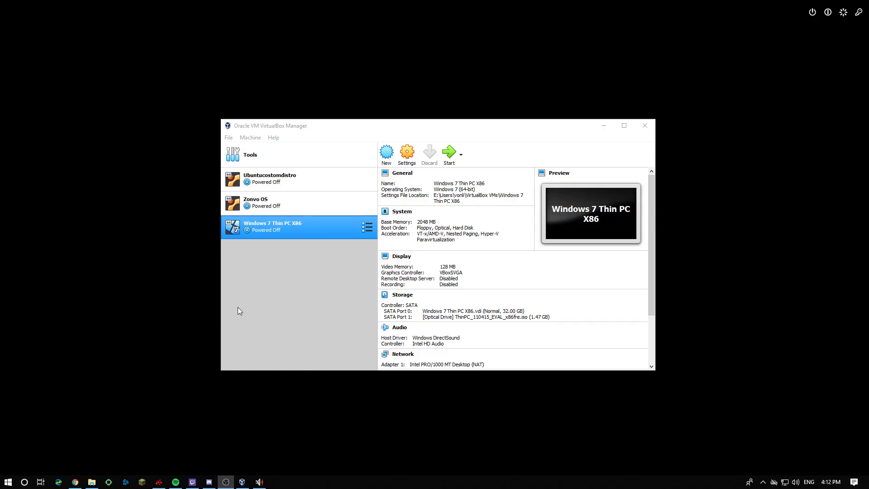
{"action": "mouse_move", "coordinate": [254, 314]}
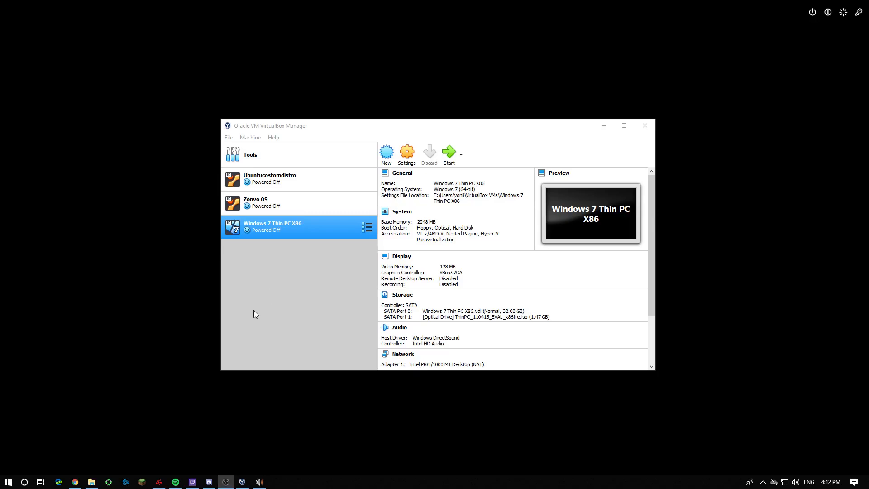
{"action": "mouse_move", "coordinate": [261, 309]}
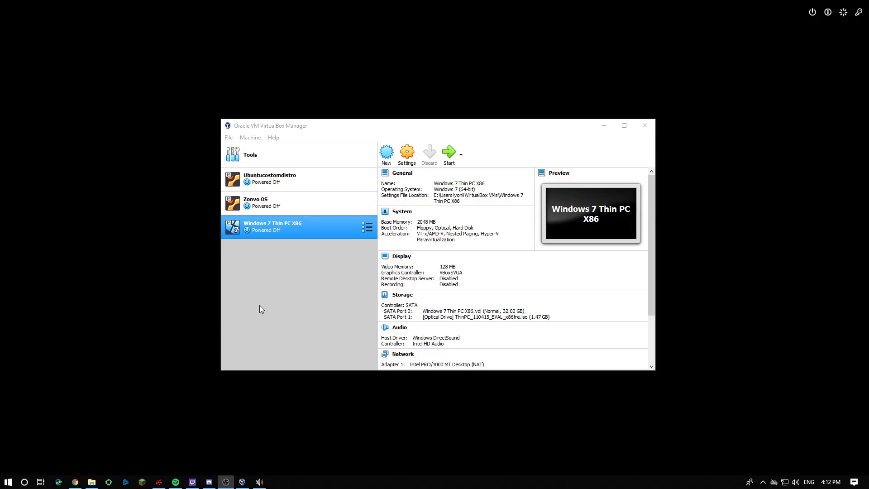
{"action": "mouse_move", "coordinate": [261, 305]}
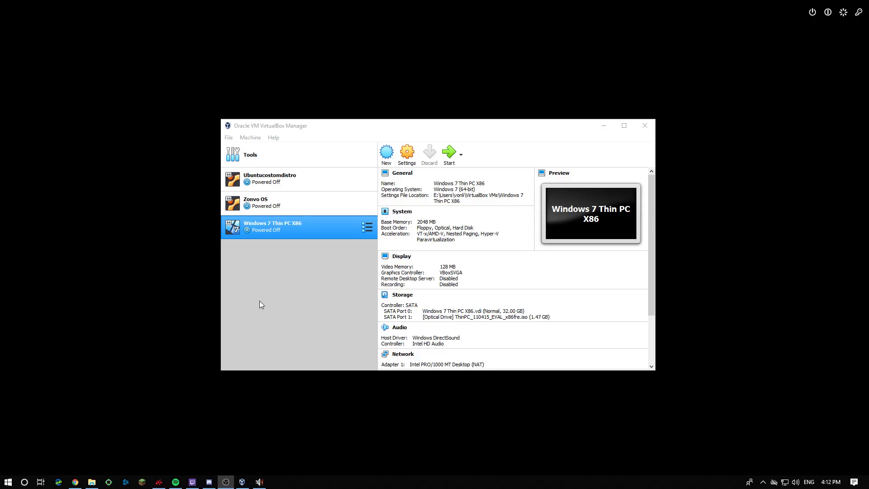
{"action": "mouse_move", "coordinate": [258, 309]}
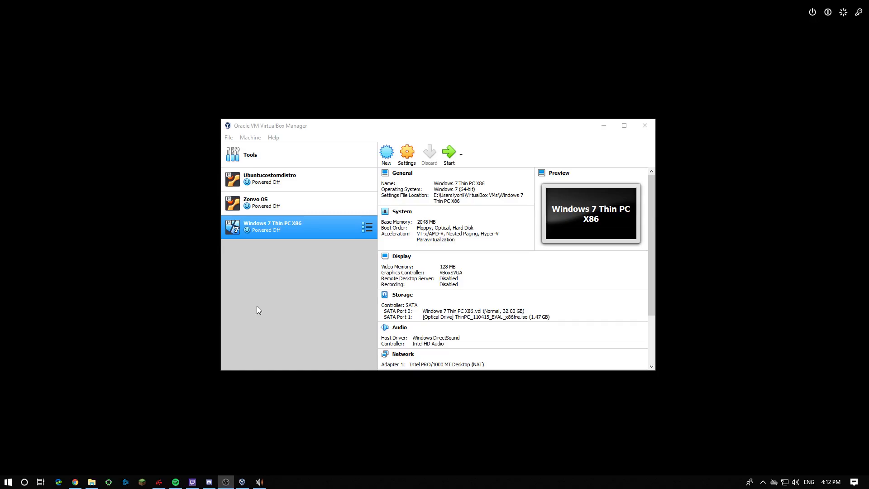
{"action": "mouse_move", "coordinate": [250, 311]}
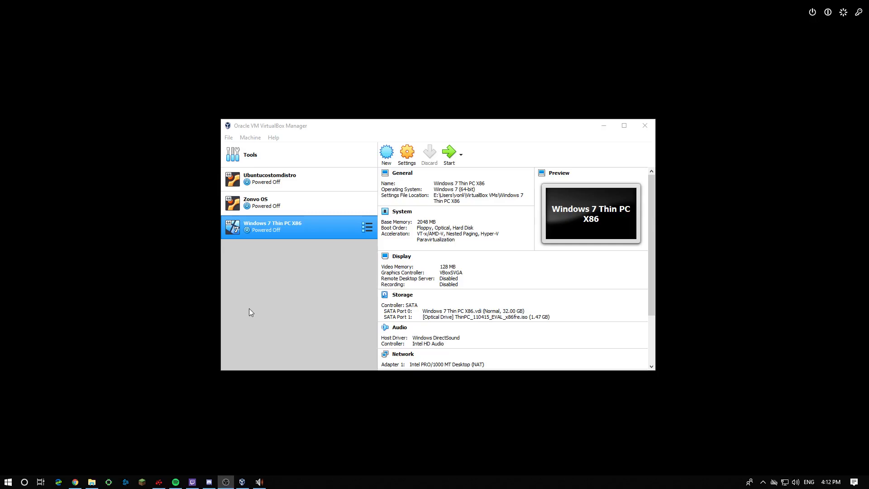
{"action": "mouse_move", "coordinate": [252, 316]}
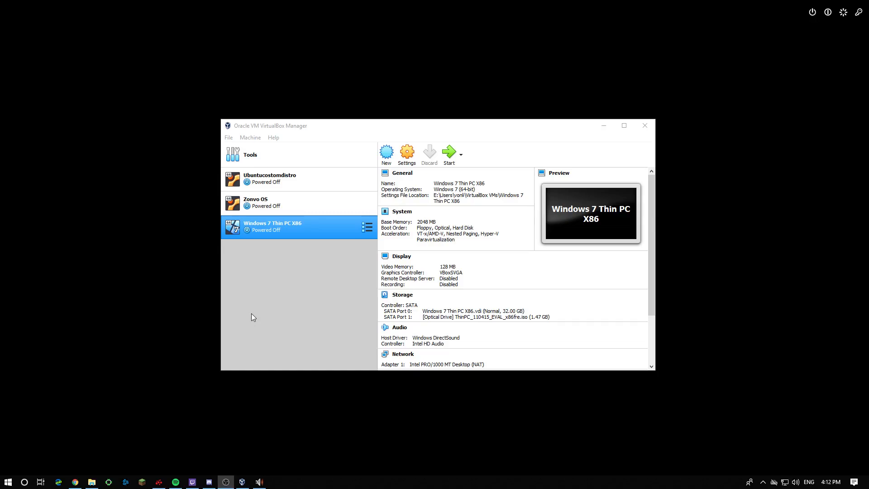
{"action": "mouse_move", "coordinate": [269, 272]}
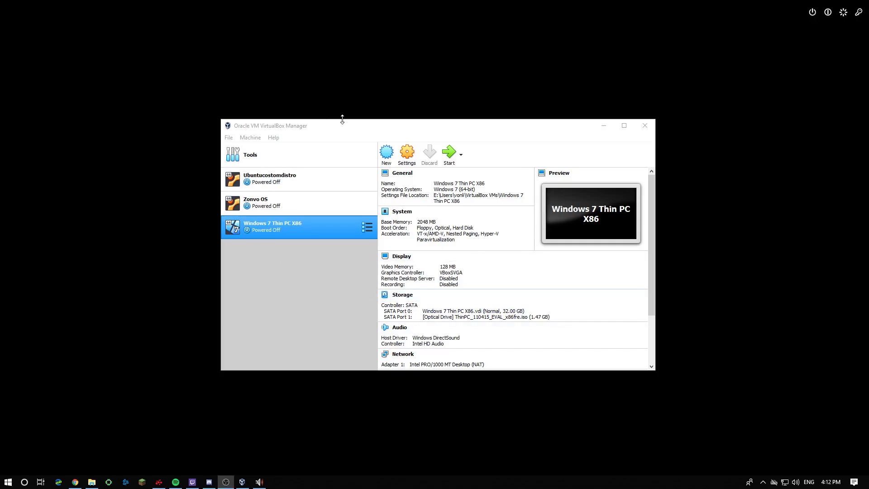
Enlarge the VirtualBox Manager window and recentre it on the screen.
{"action": "left_click_drag", "start_coordinate": [342, 125], "coordinate": [392, 79]}
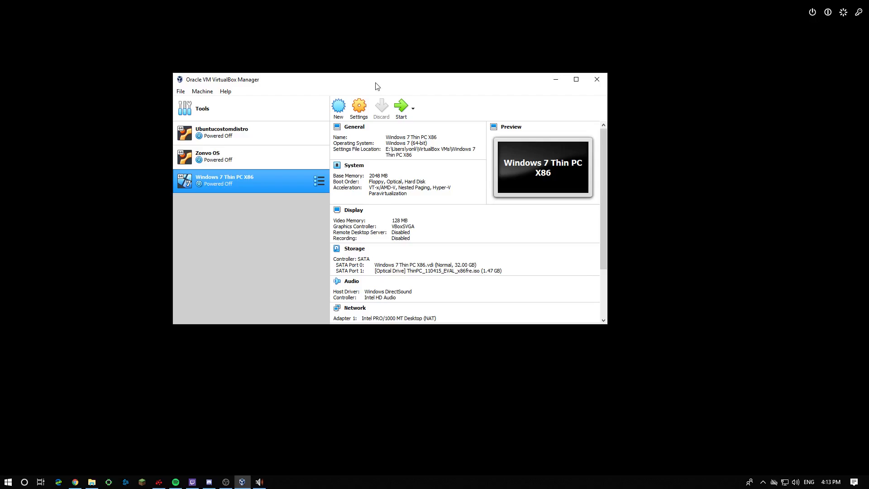
{"action": "left_click_drag", "start_coordinate": [377, 79], "coordinate": [415, 83]}
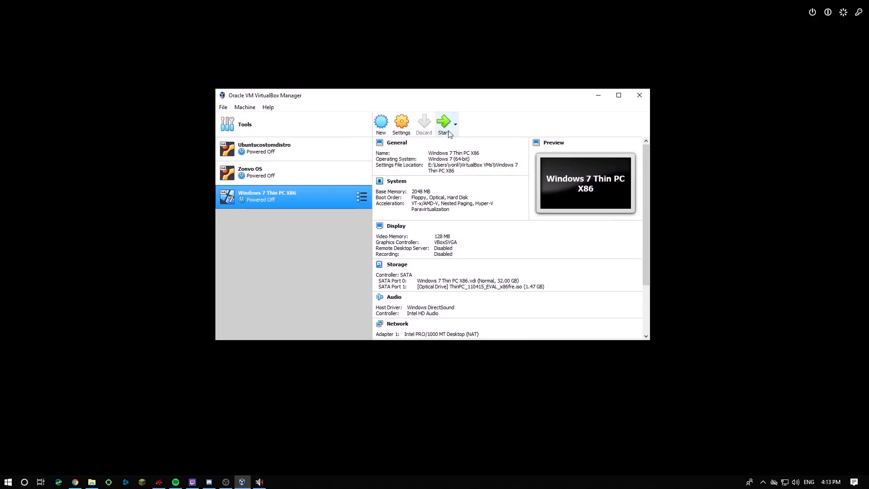
{"action": "mouse_move", "coordinate": [444, 122]}
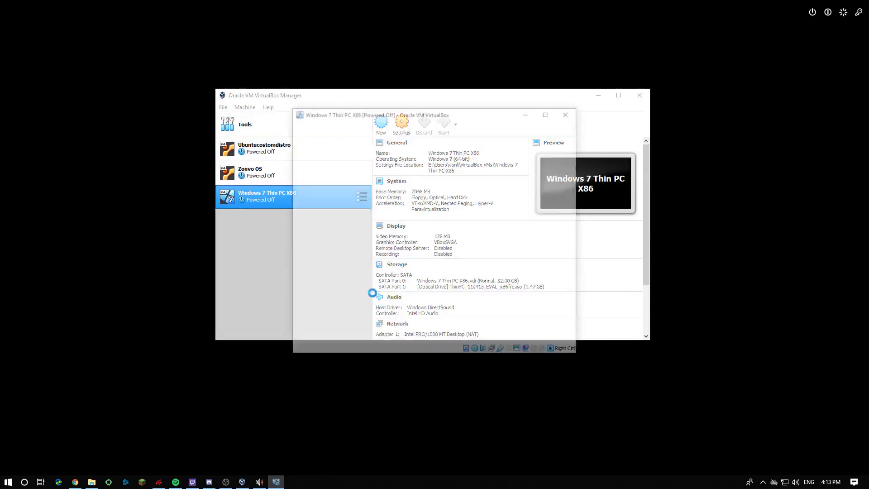
Start the Windows 7 Thin PC X86 machine, maximize its window and give it focus.
{"action": "left_click", "coordinate": [443, 123]}
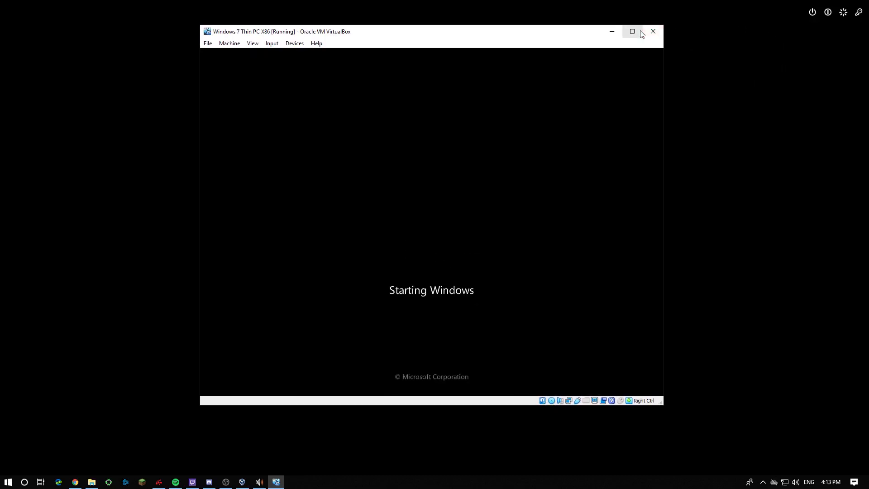
{"action": "left_click", "coordinate": [631, 31]}
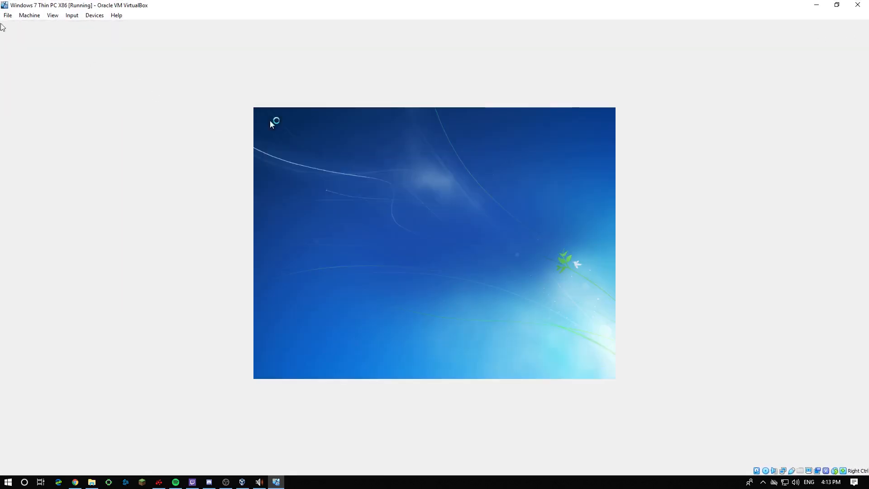
{"action": "left_click", "coordinate": [72, 15]}
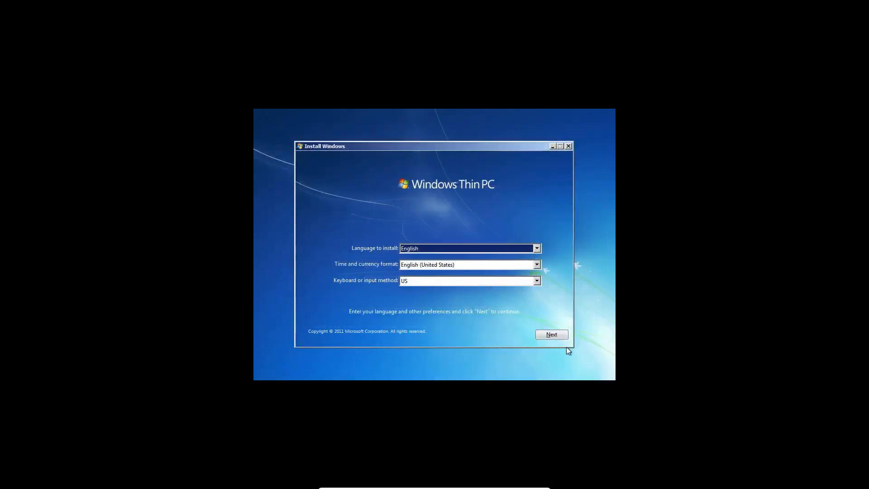
{"action": "mouse_move", "coordinate": [412, 248]}
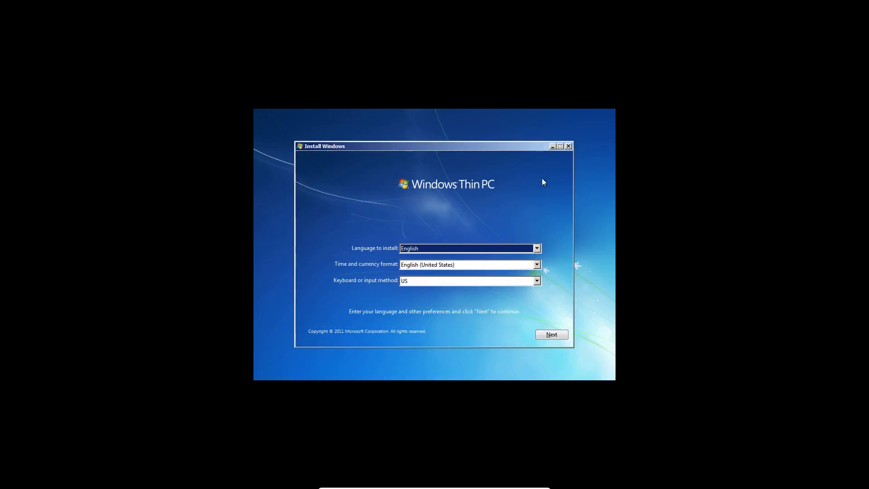
{"action": "mouse_move", "coordinate": [535, 357]}
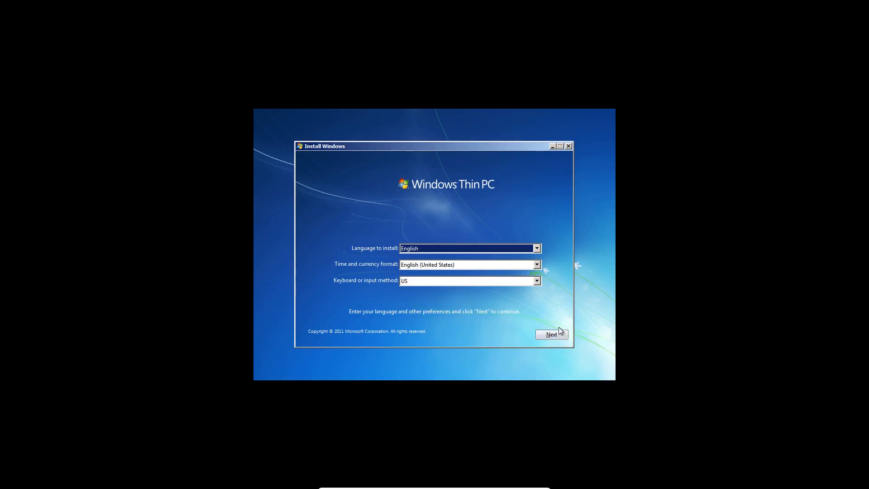
Accept the English language and keyboard defaults and begin installing Windows Thin PC.
{"action": "left_click", "coordinate": [551, 334]}
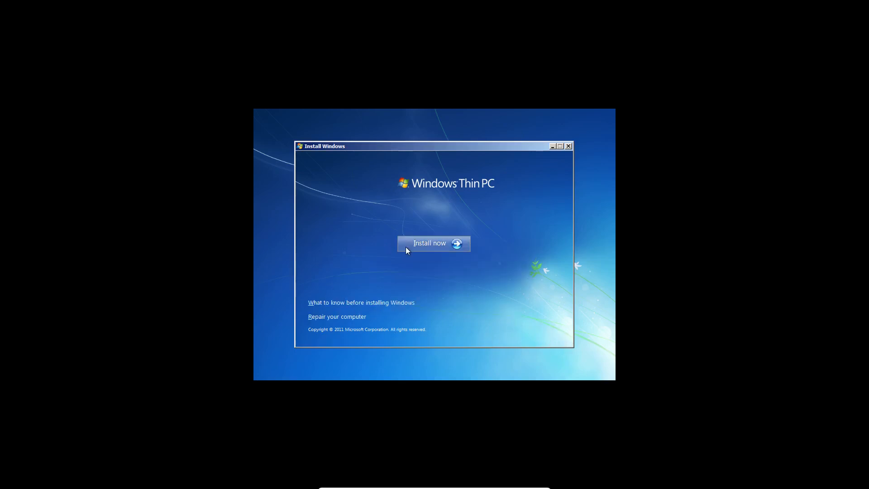
{"action": "left_click", "coordinate": [434, 243]}
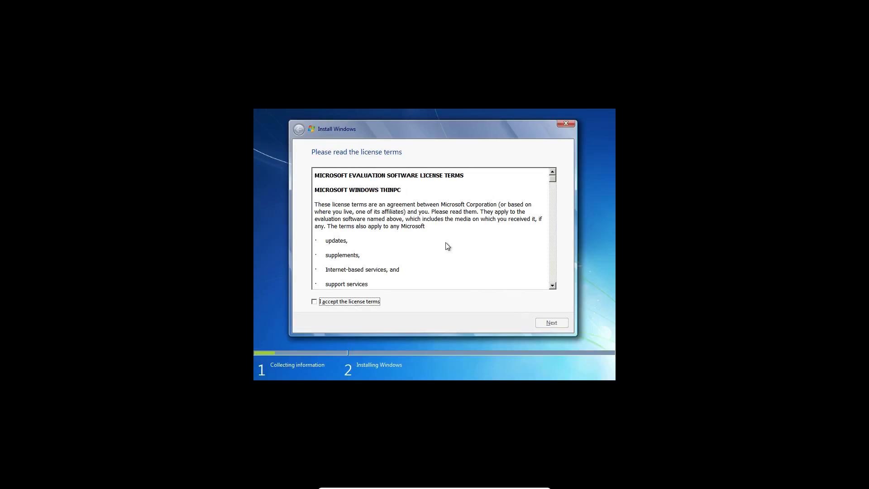
Accept the license terms and install Windows onto the 32 GB unallocated Disk 0.
{"action": "scroll", "scroll_direction": "down", "scroll_amount": 3}
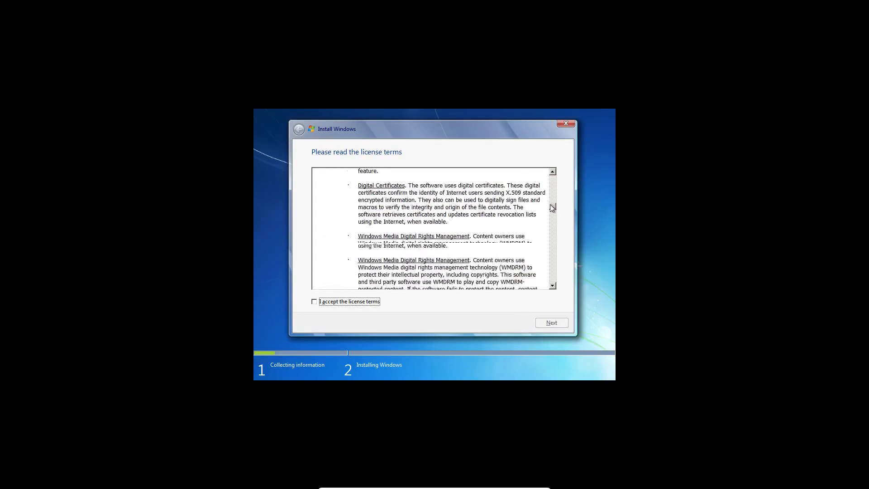
{"action": "left_click", "coordinate": [314, 302]}
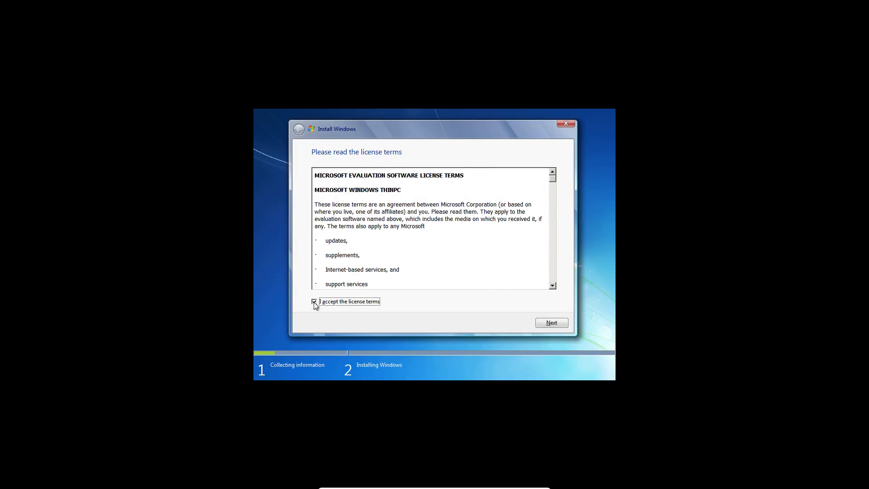
{"action": "left_click", "coordinate": [550, 322]}
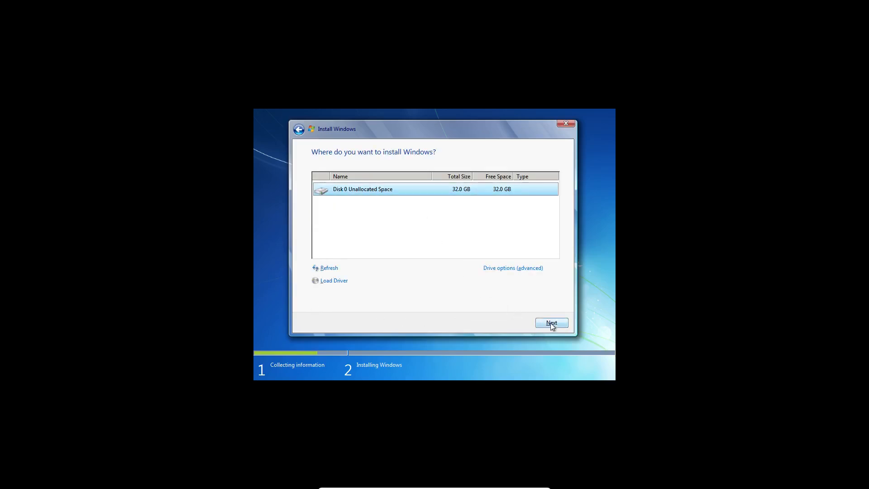
{"action": "left_click", "coordinate": [551, 323]}
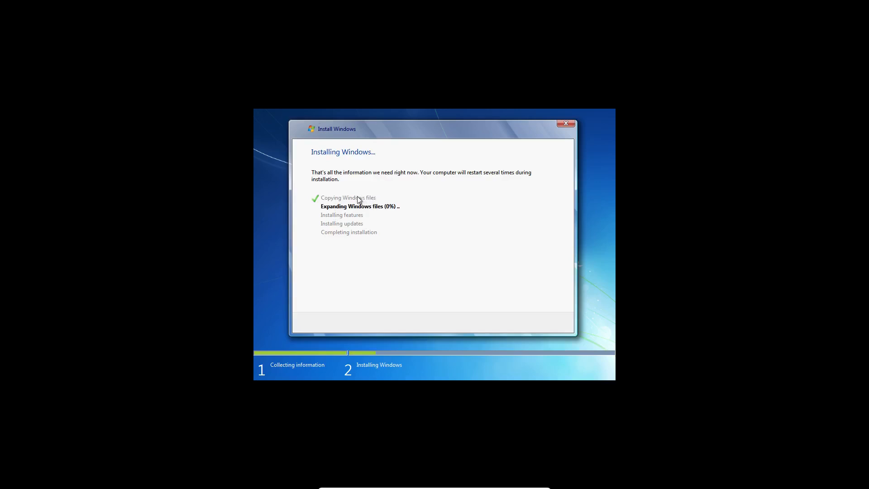
{"action": "mouse_move", "coordinate": [364, 215]}
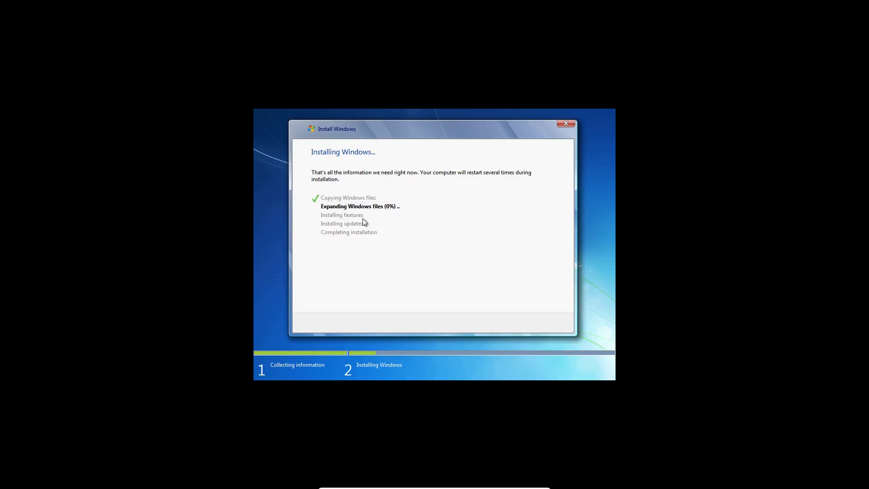
{"action": "mouse_move", "coordinate": [502, 348]}
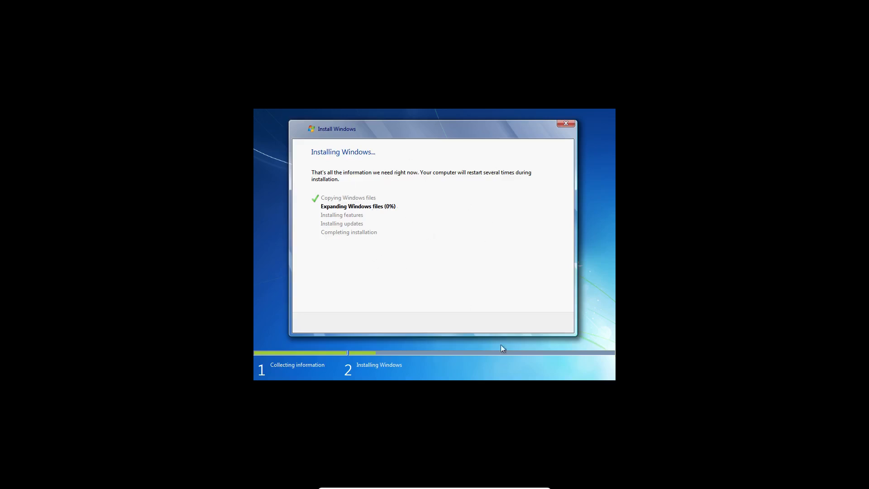
{"action": "mouse_move", "coordinate": [557, 278]}
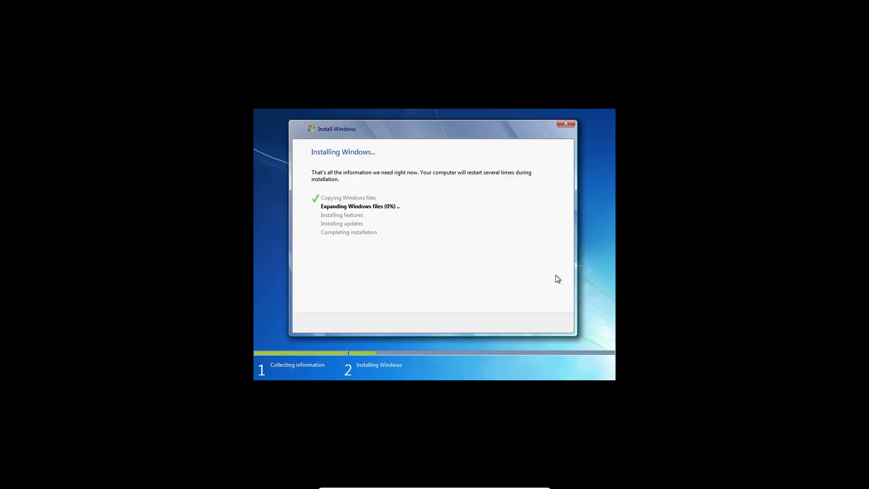
{"action": "mouse_move", "coordinate": [421, 123]}
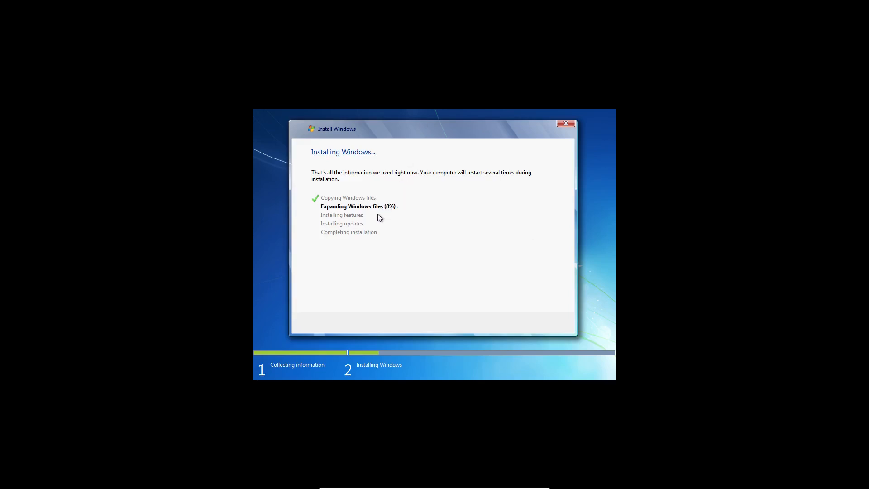
{"action": "mouse_move", "coordinate": [365, 200]}
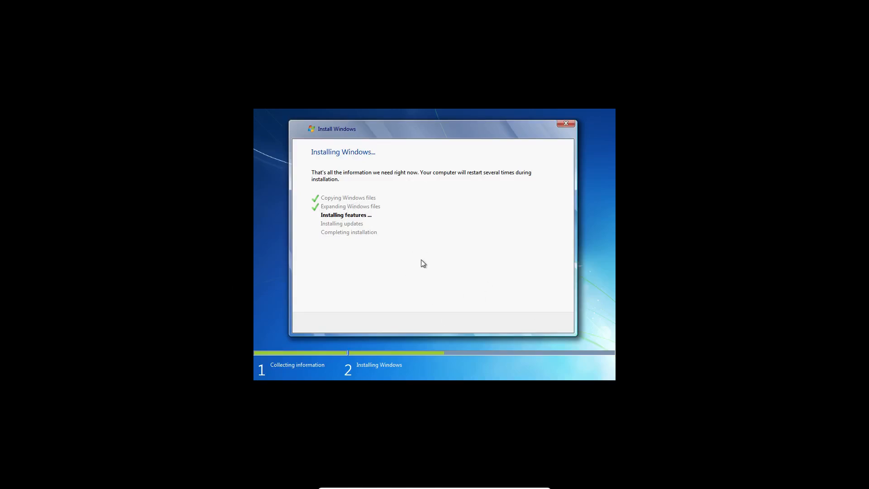
{"action": "mouse_move", "coordinate": [415, 290]}
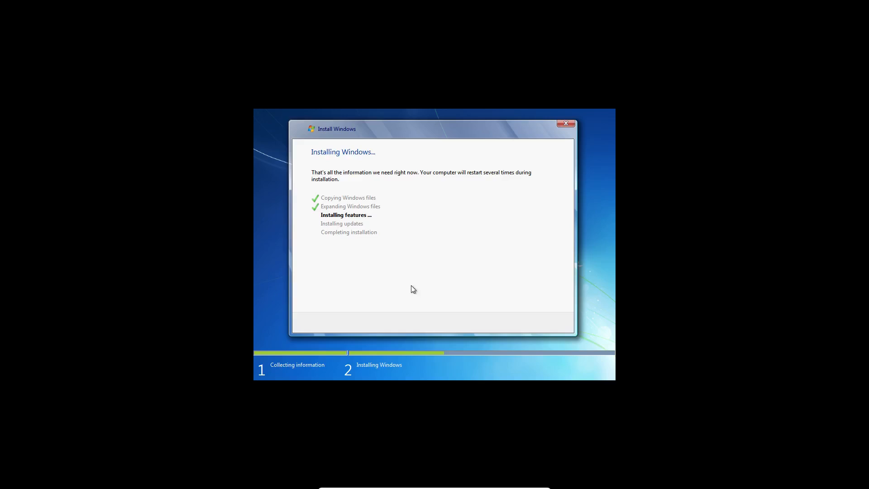
{"action": "mouse_move", "coordinate": [350, 273]}
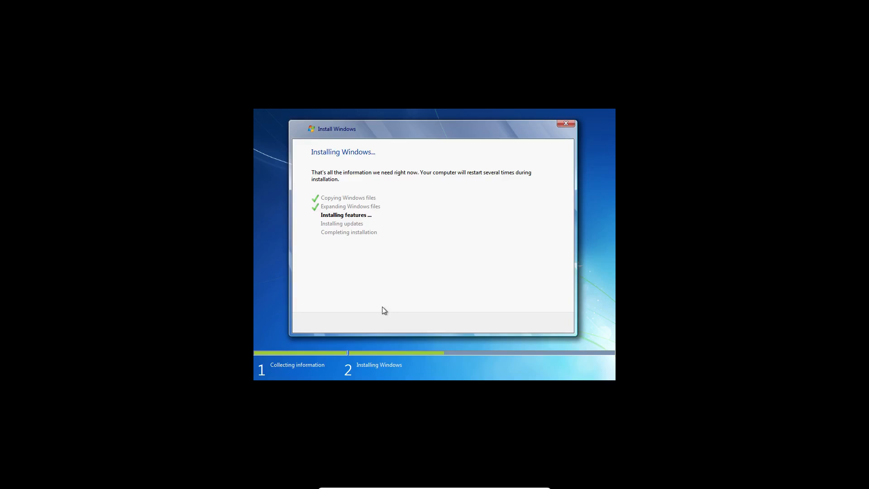
{"action": "mouse_move", "coordinate": [376, 197]}
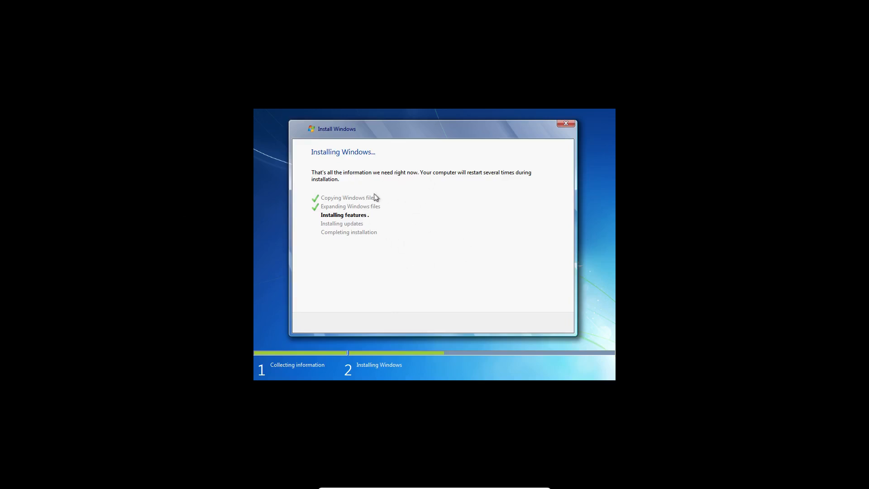
{"action": "mouse_move", "coordinate": [320, 226]}
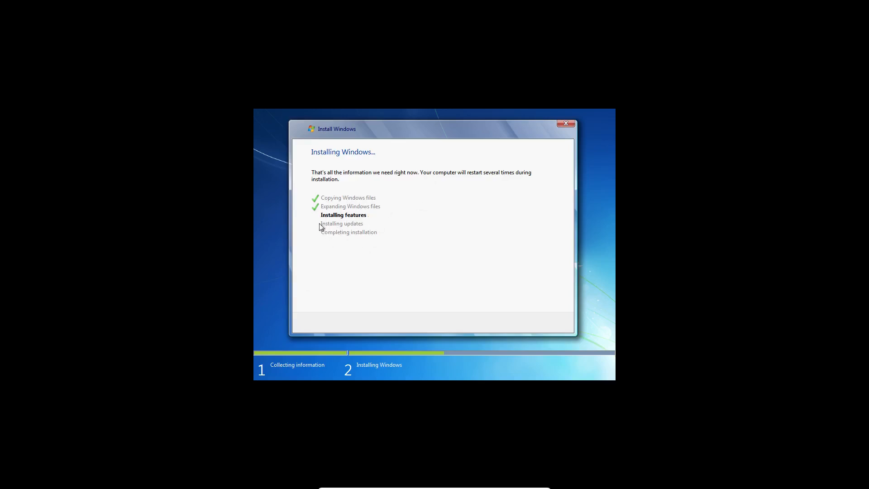
{"action": "mouse_move", "coordinate": [421, 309]}
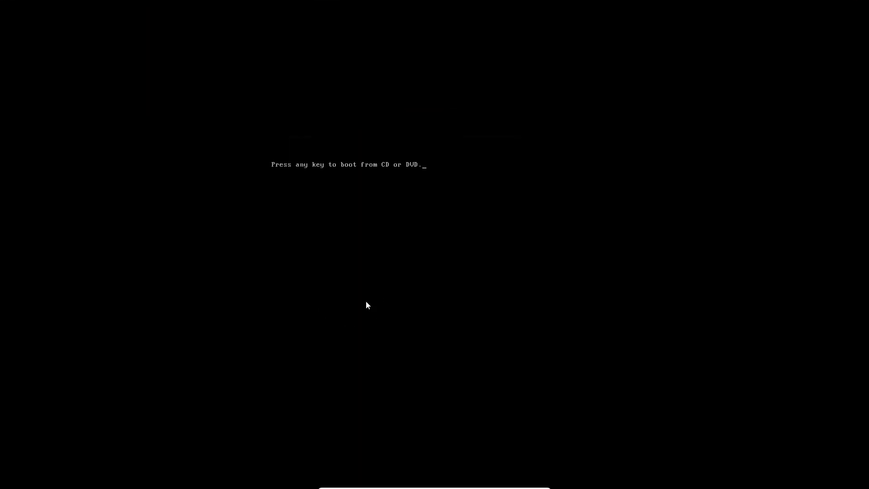
Let setup resume after the reboot and dismiss the mouse pointer integration notice.
{"action": "key", "text": "enter"}
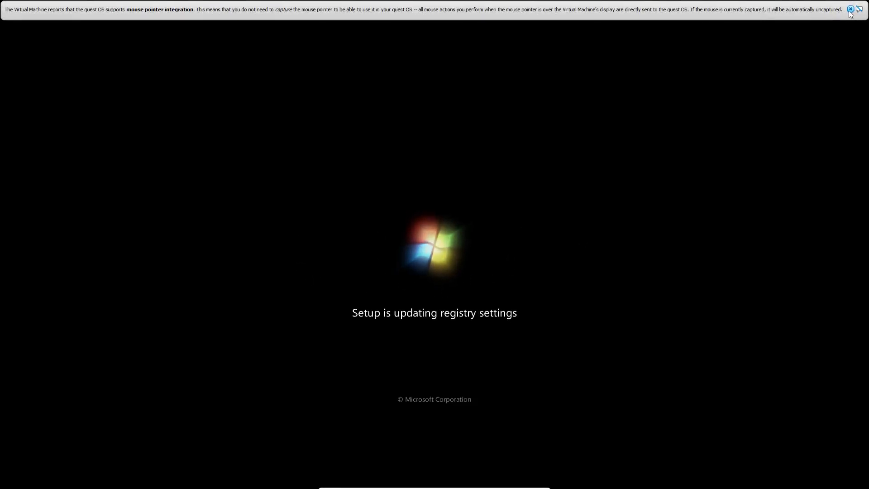
{"action": "left_click", "coordinate": [852, 9]}
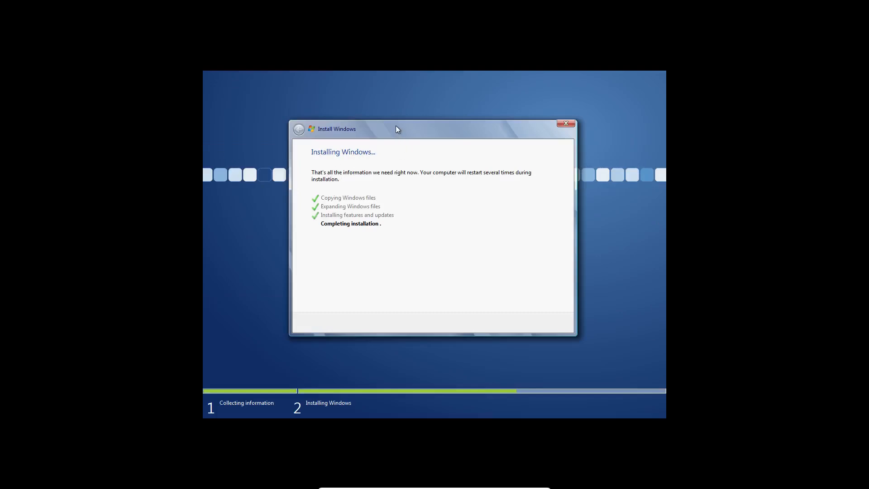
{"action": "mouse_move", "coordinate": [232, 187]}
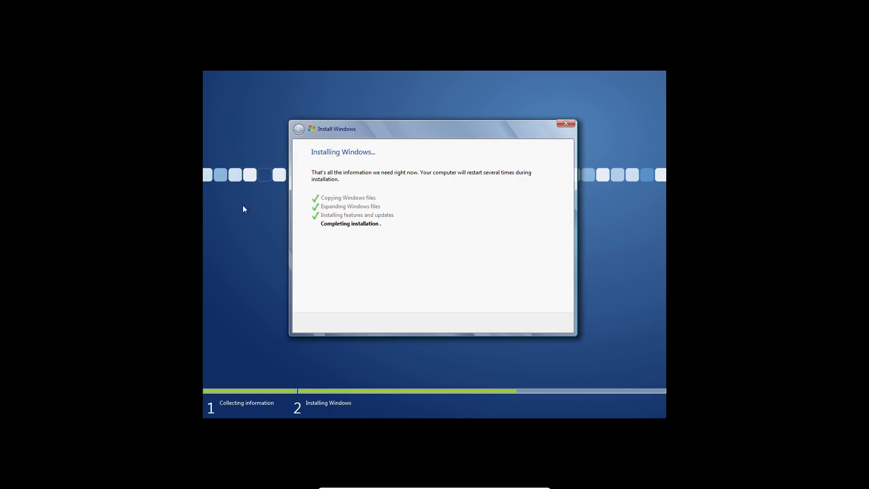
{"action": "mouse_move", "coordinate": [537, 180]}
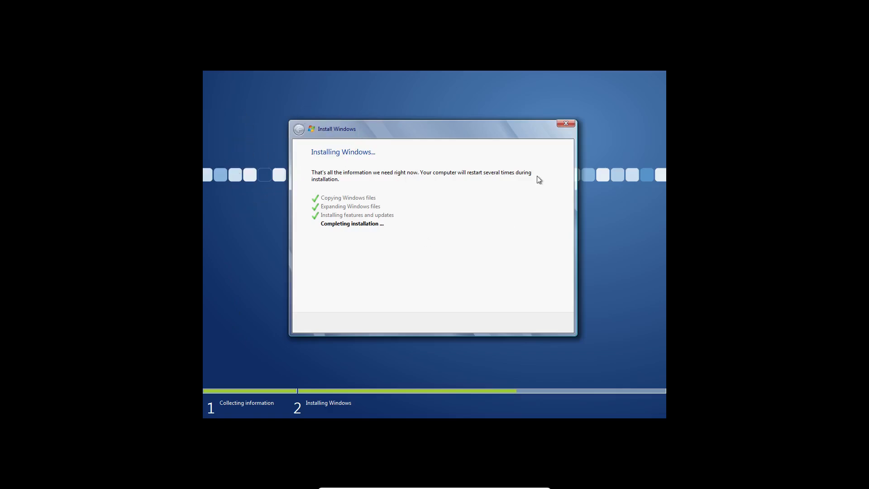
{"action": "mouse_move", "coordinate": [280, 298]}
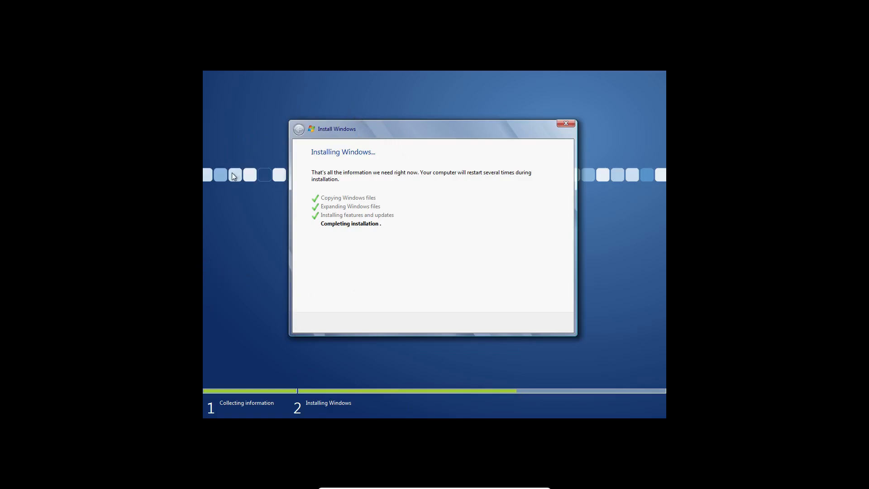
{"action": "mouse_move", "coordinate": [261, 128]}
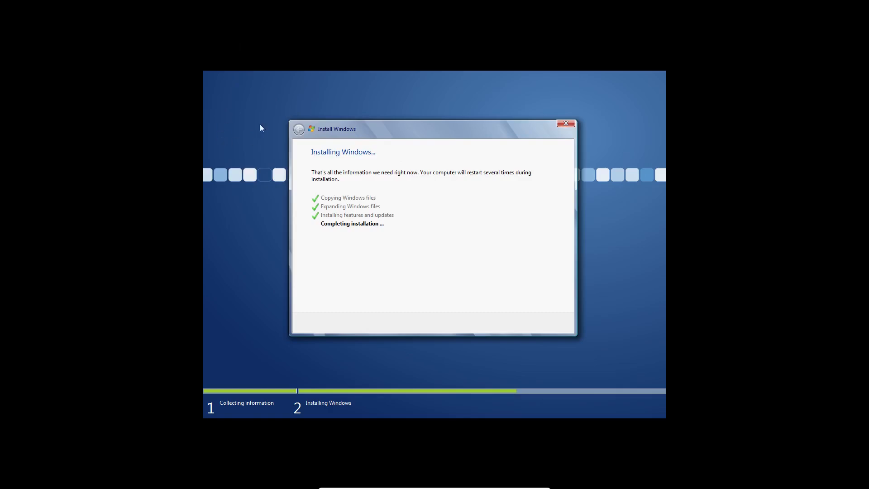
{"action": "mouse_move", "coordinate": [233, 154]}
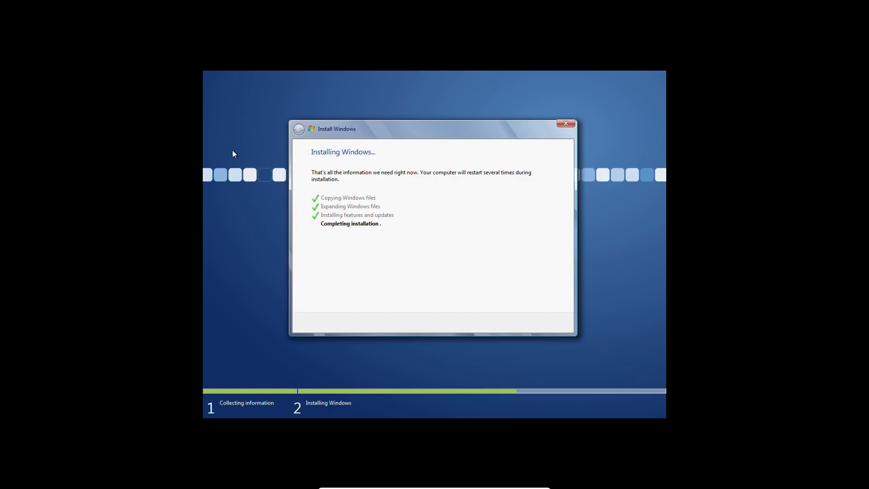
{"action": "mouse_move", "coordinate": [239, 122]}
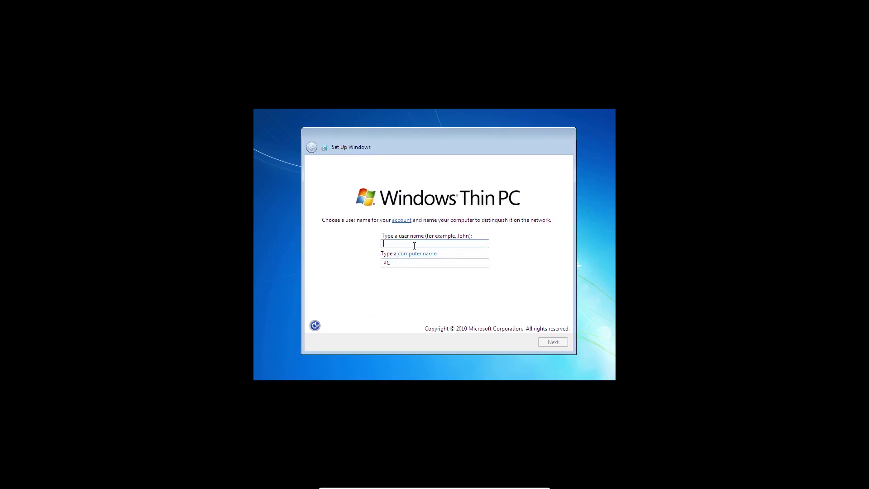
Name the user 'Cooledelf2', skip the password and accept the time settings to finish setup.
{"action": "type", "text": "Cooledelf2"}
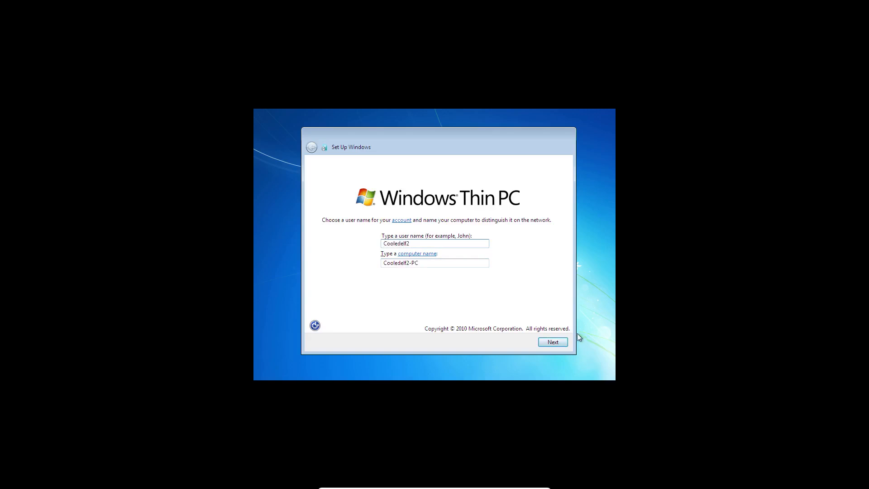
{"action": "left_click", "coordinate": [552, 343]}
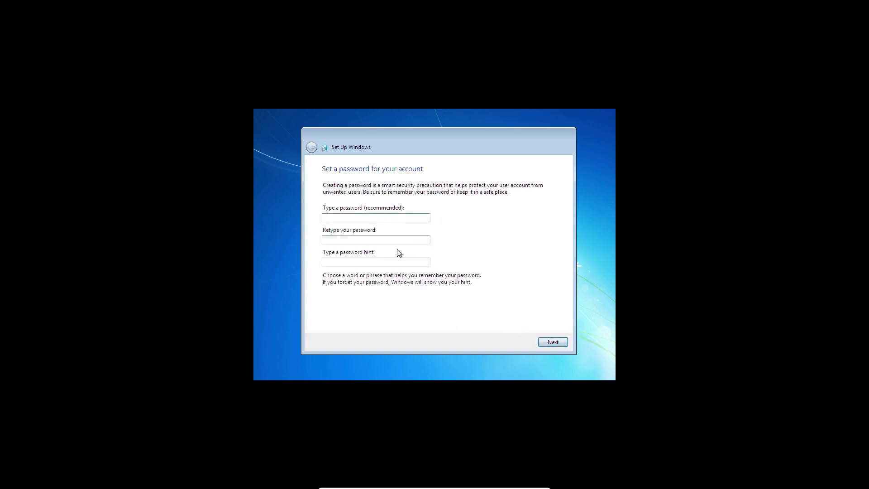
{"action": "mouse_move", "coordinate": [487, 277]}
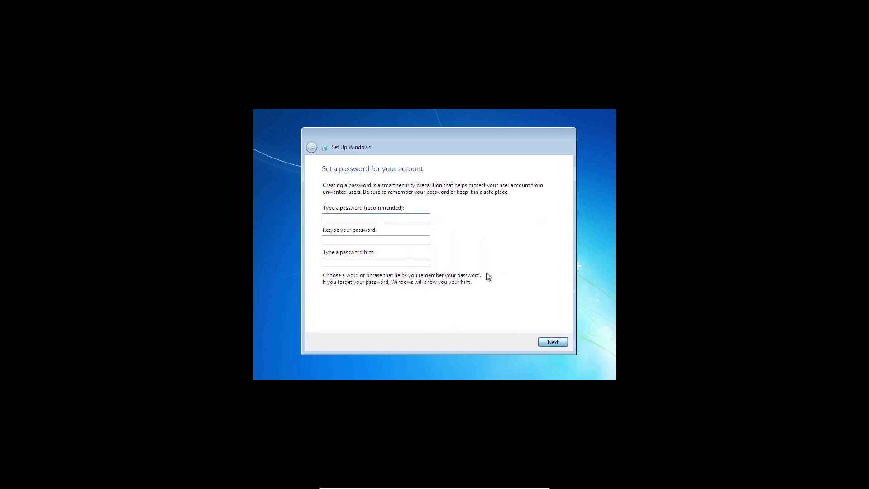
{"action": "mouse_move", "coordinate": [464, 208]}
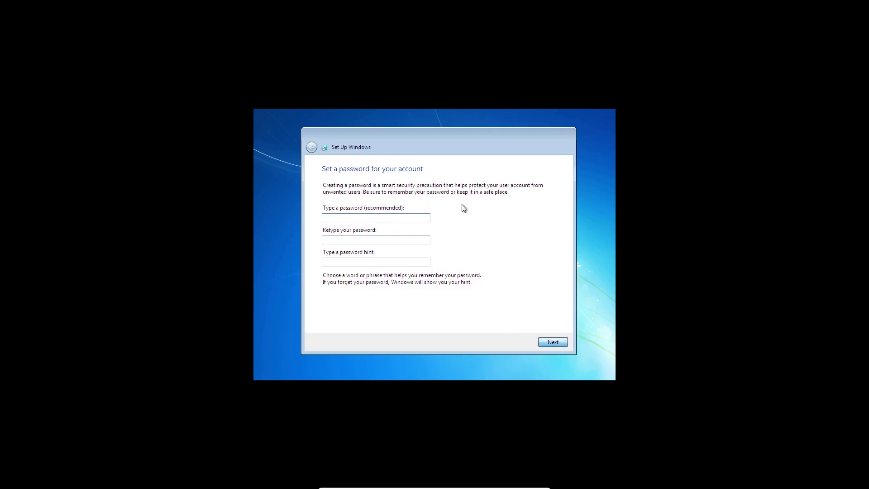
{"action": "left_click", "coordinate": [552, 342]}
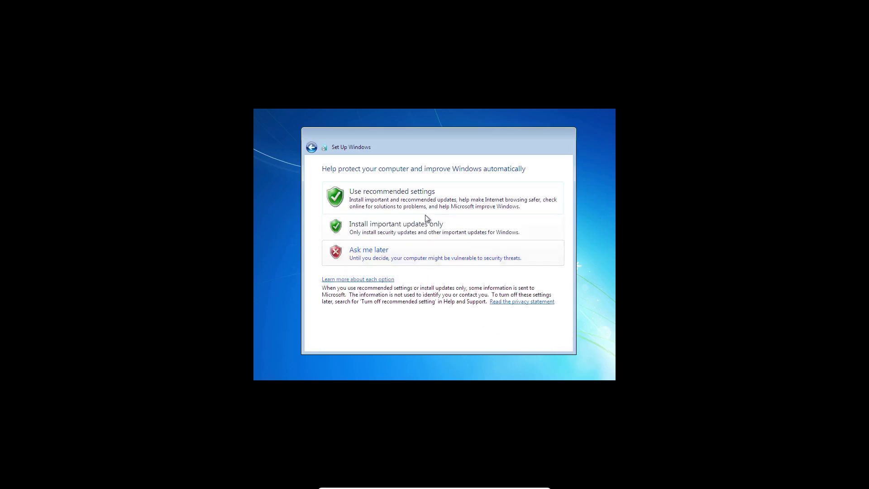
{"action": "left_click", "coordinate": [391, 199]}
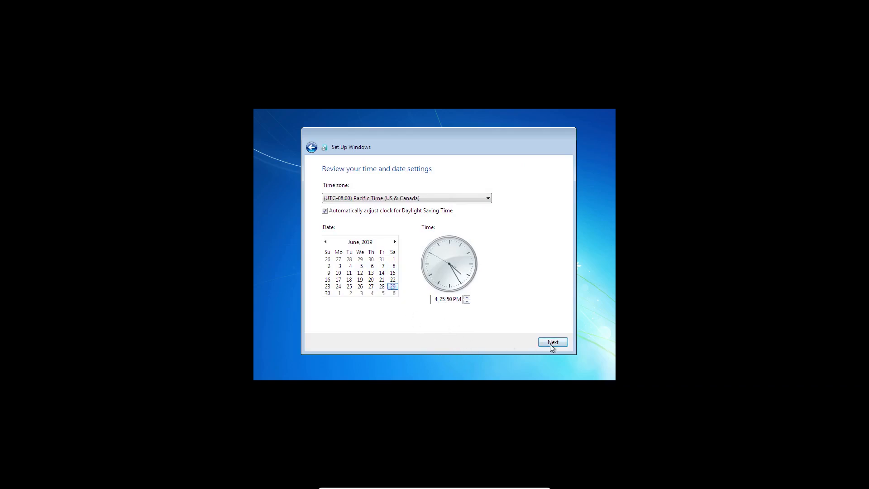
{"action": "left_click", "coordinate": [552, 342]}
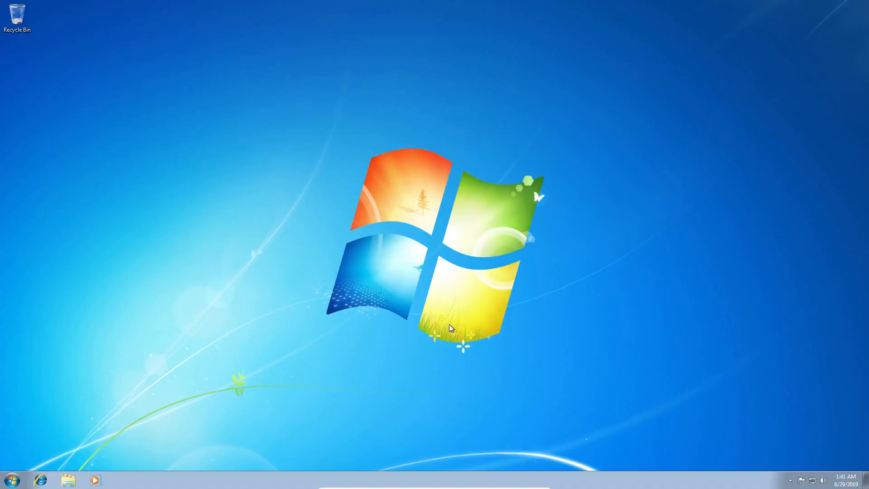
{"action": "mouse_move", "coordinate": [184, 467]}
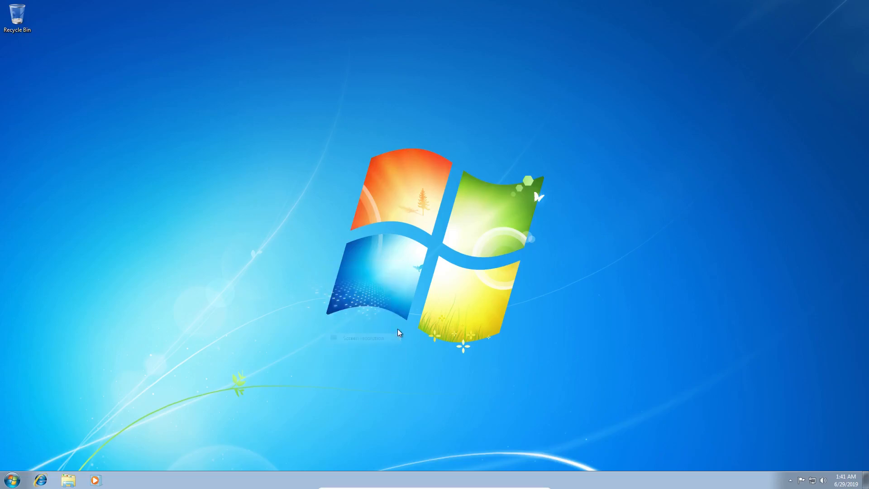
Glance at the Start menu, then reach Personalize from the desktop's right-click menu.
{"action": "left_click", "coordinate": [363, 338]}
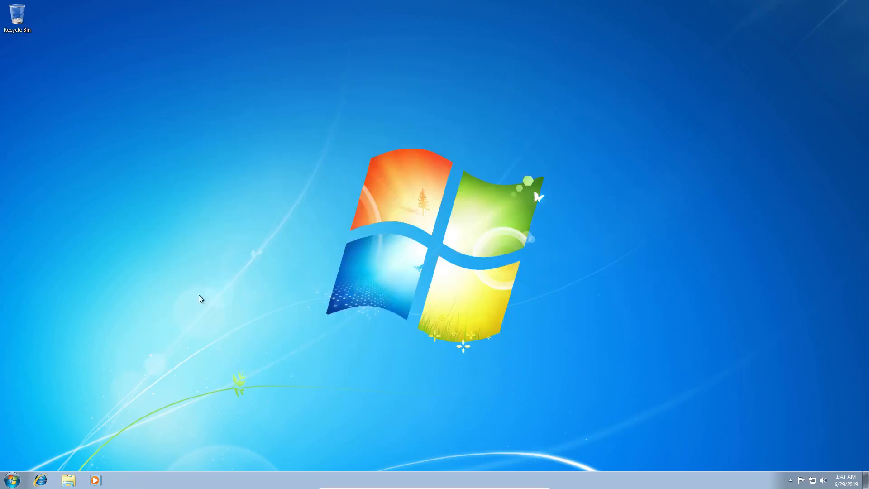
{"action": "left_click", "coordinate": [12, 480]}
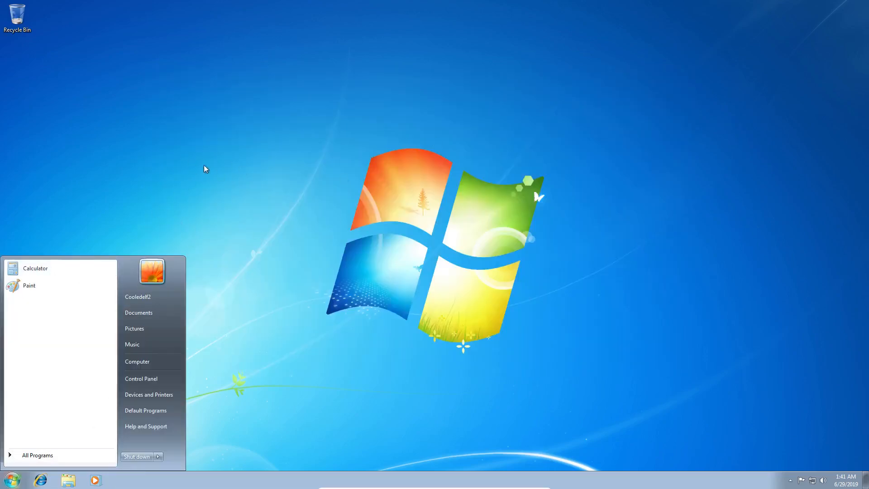
{"action": "left_click", "coordinate": [253, 178]}
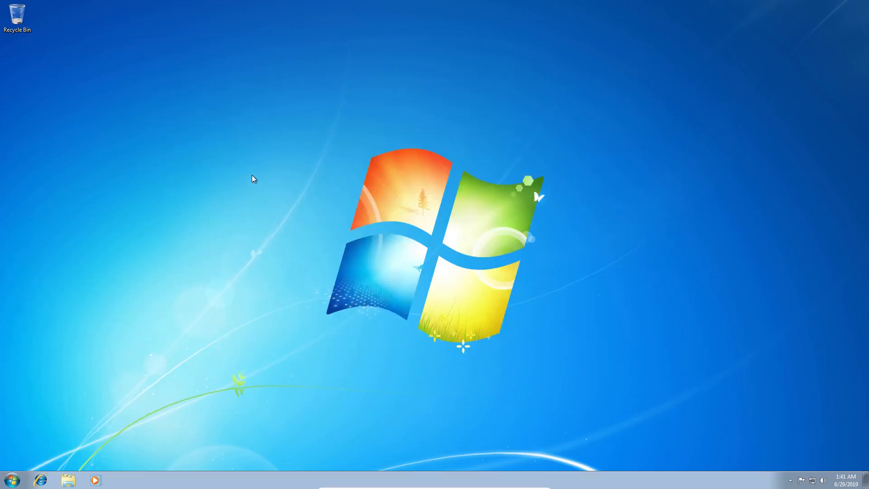
{"action": "right_click", "coordinate": [253, 179]}
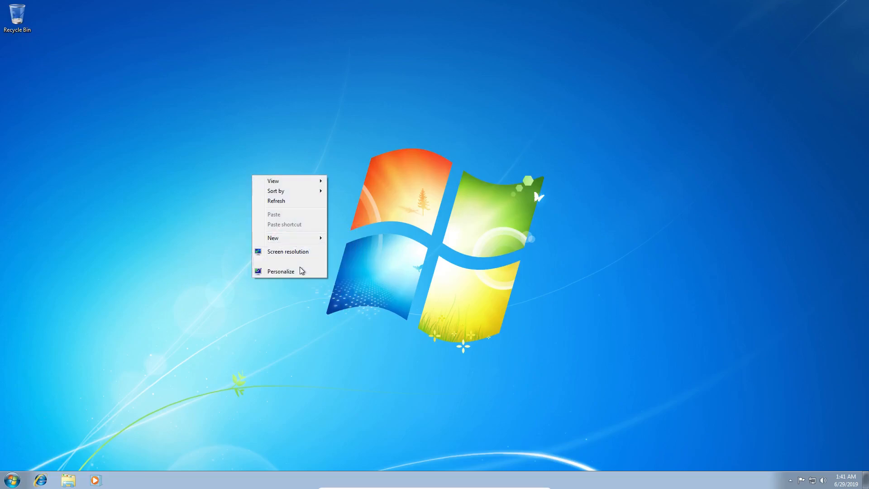
{"action": "left_click", "coordinate": [281, 271]}
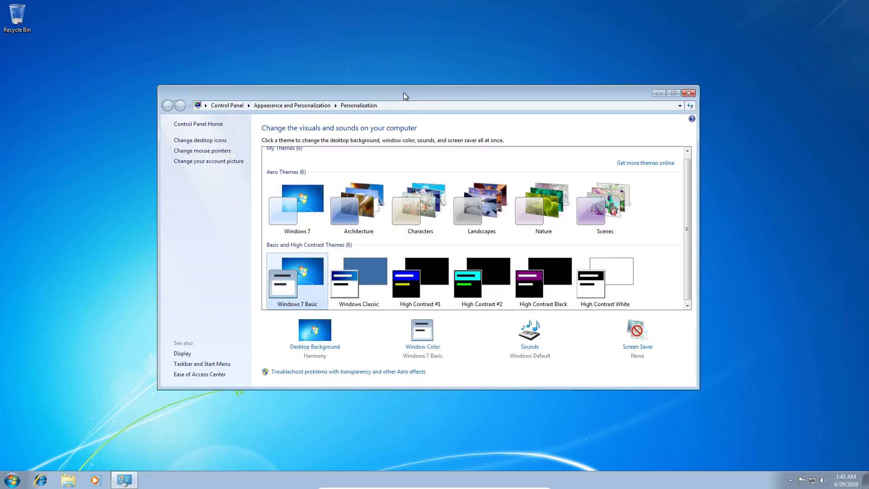
{"action": "mouse_move", "coordinate": [364, 91]}
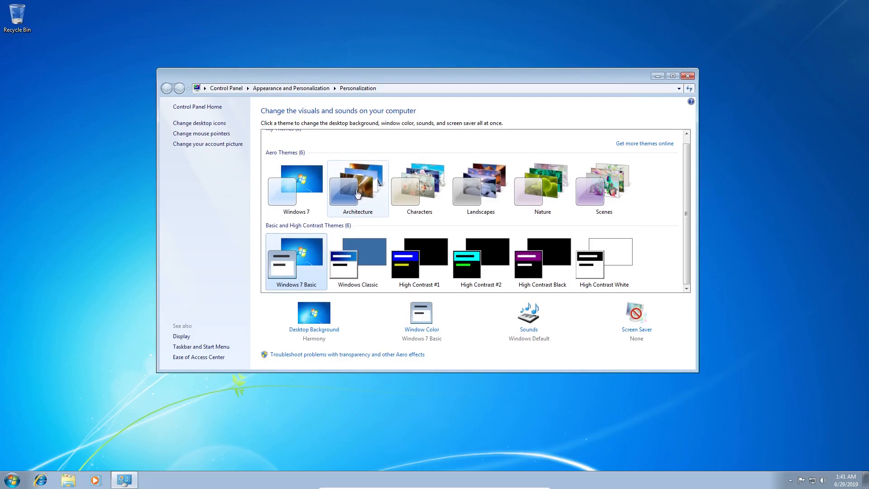
Try the Architecture, Landscapes and Nature themes, return to Windows 7 and check the volume flyout.
{"action": "left_click", "coordinate": [356, 184]}
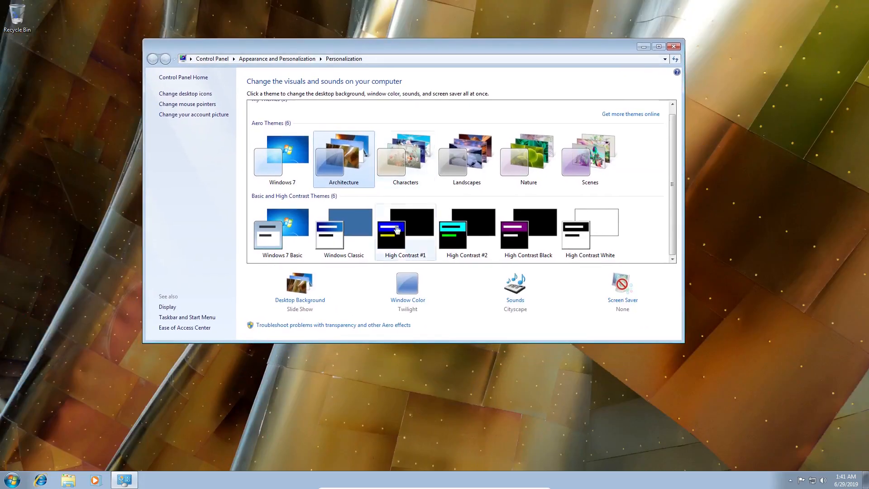
{"action": "left_click", "coordinate": [467, 154]}
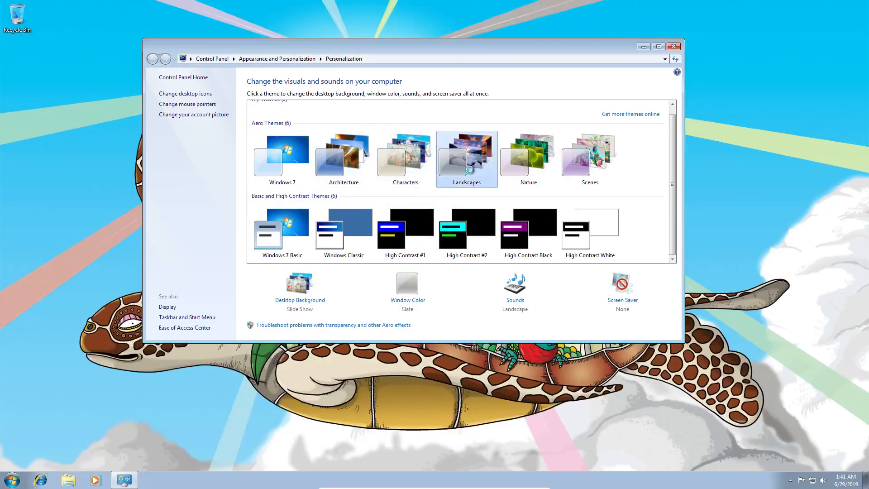
{"action": "left_click", "coordinate": [527, 160]}
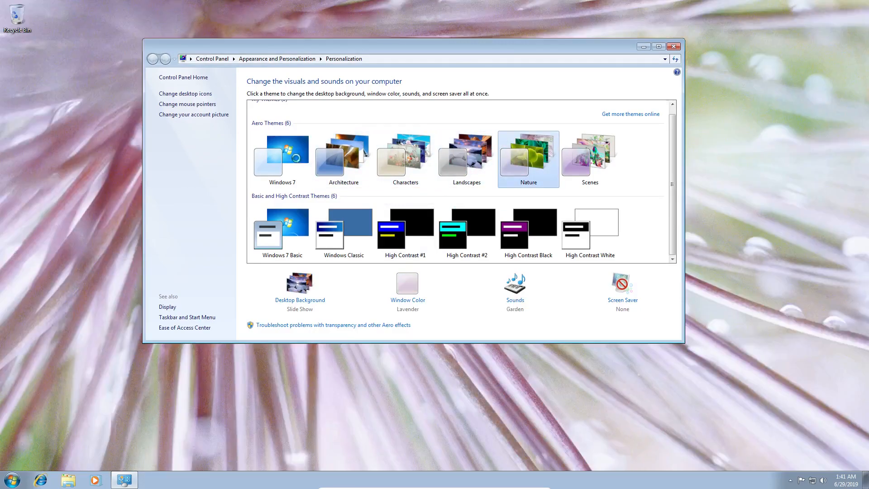
{"action": "left_click", "coordinate": [282, 157]}
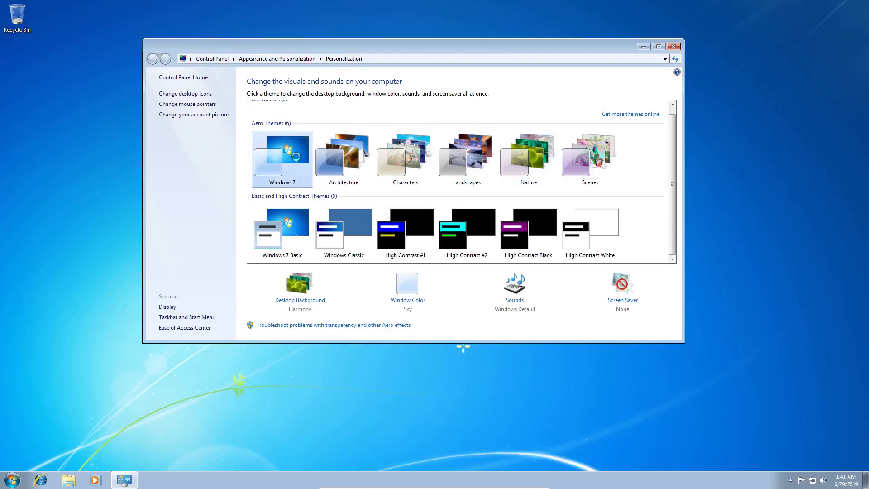
{"action": "left_click", "coordinate": [811, 479]}
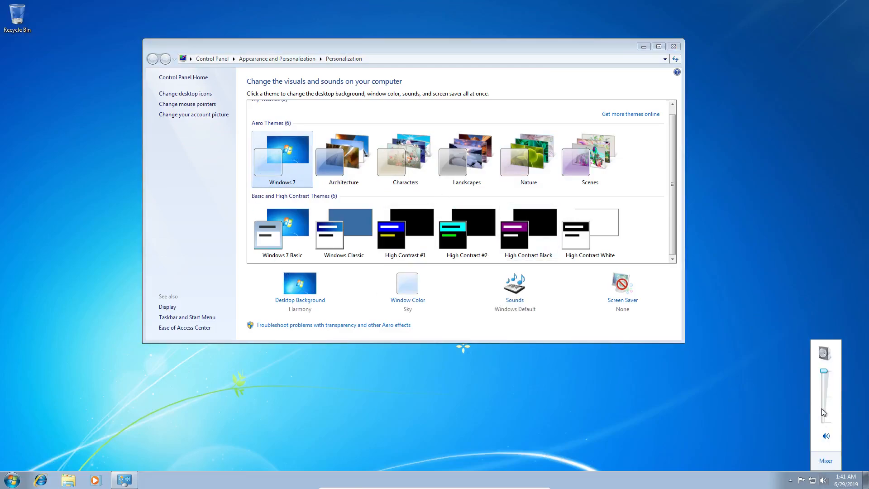
{"action": "mouse_move", "coordinate": [771, 387]}
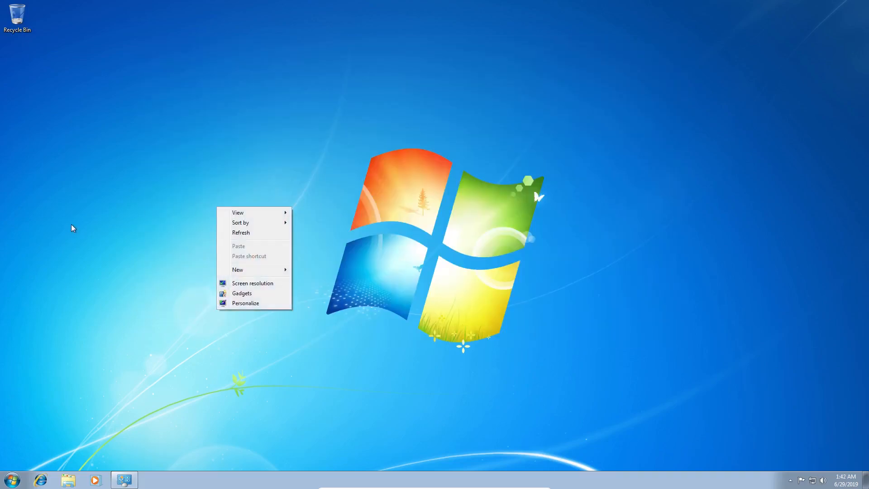
Dismiss the desktop menus, refresh the desktop and launch Windows Media Player from the taskbar.
{"action": "left_click", "coordinate": [73, 227]}
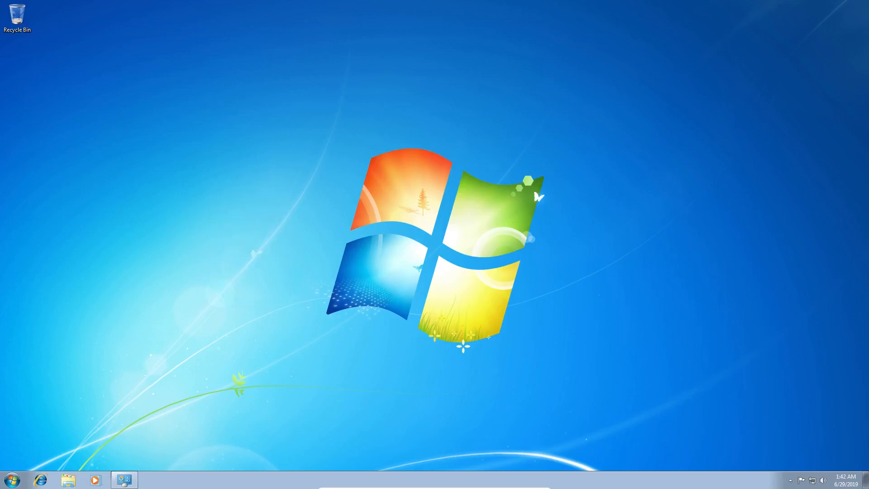
{"action": "left_click", "coordinate": [9, 480]}
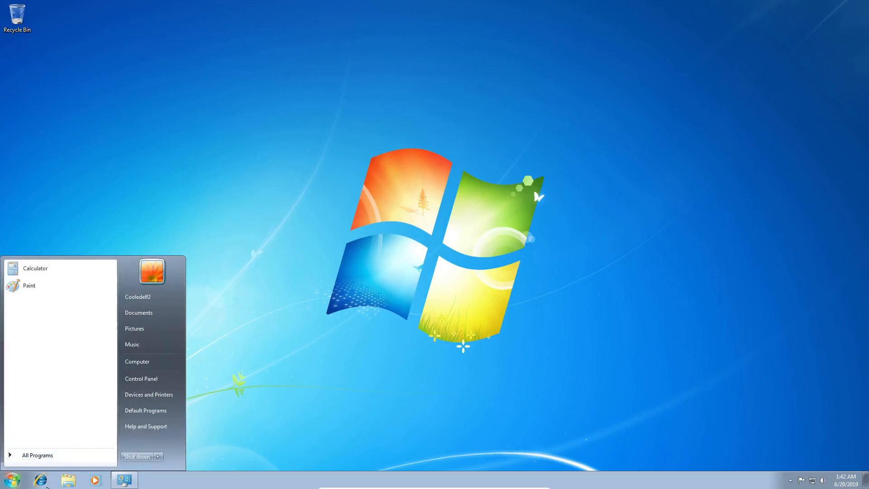
{"action": "left_click", "coordinate": [40, 479]}
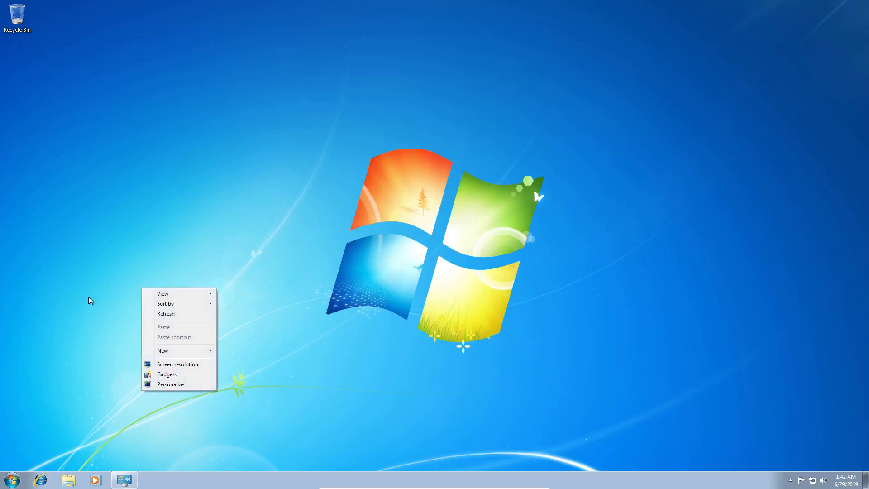
{"action": "mouse_move", "coordinate": [165, 303]}
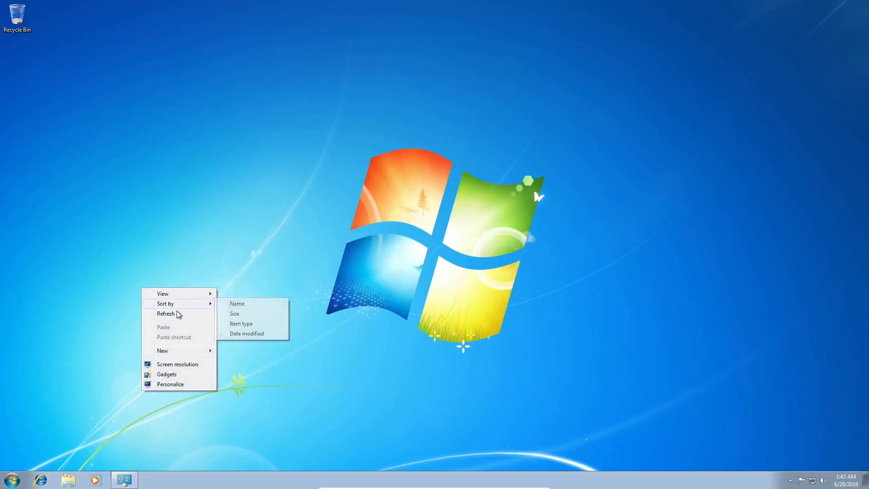
{"action": "left_click", "coordinate": [12, 480]}
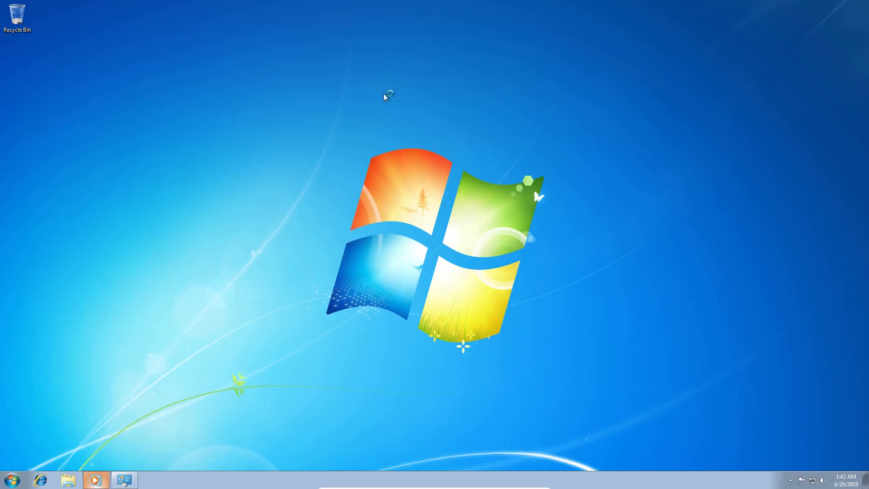
{"action": "left_click", "coordinate": [95, 480]}
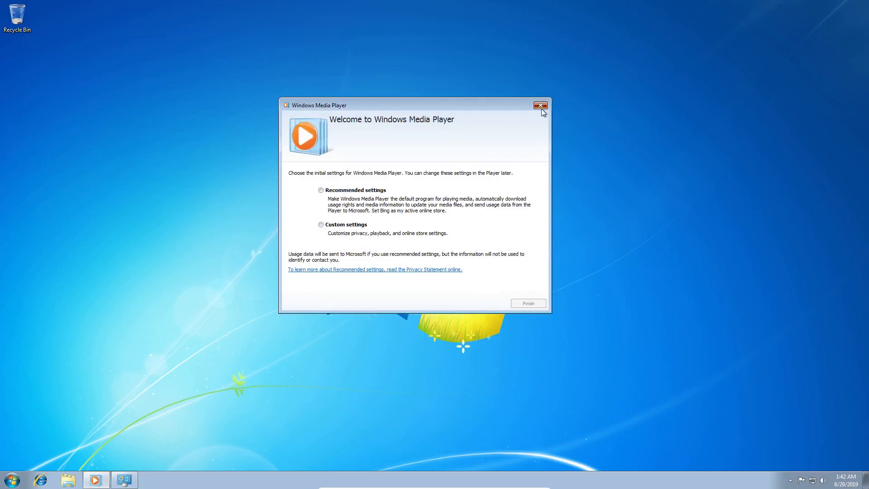
Close the Media Player welcome dialog and browse the Music, Sample Music and Pictures libraries.
{"action": "left_click", "coordinate": [539, 105]}
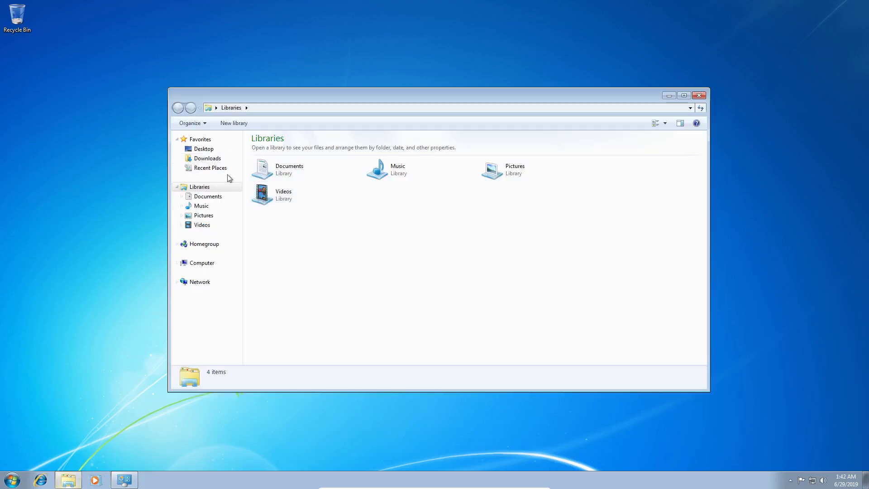
{"action": "double_click", "coordinate": [397, 169]}
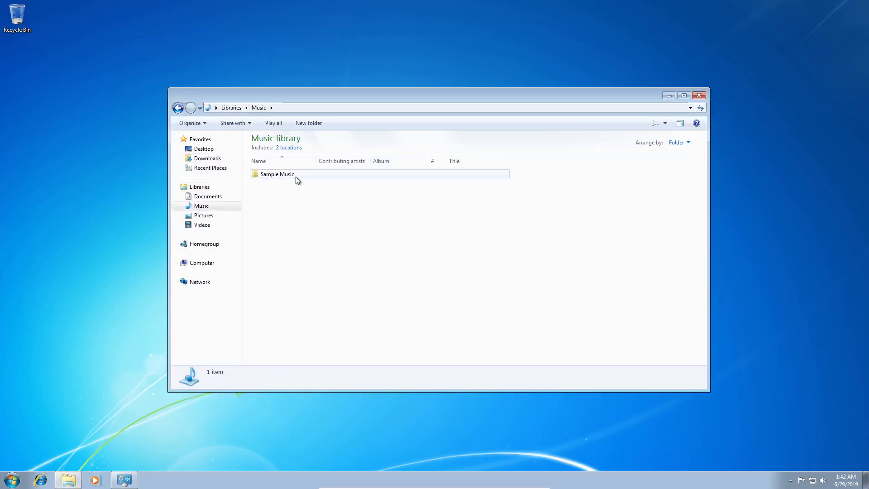
{"action": "double_click", "coordinate": [277, 174]}
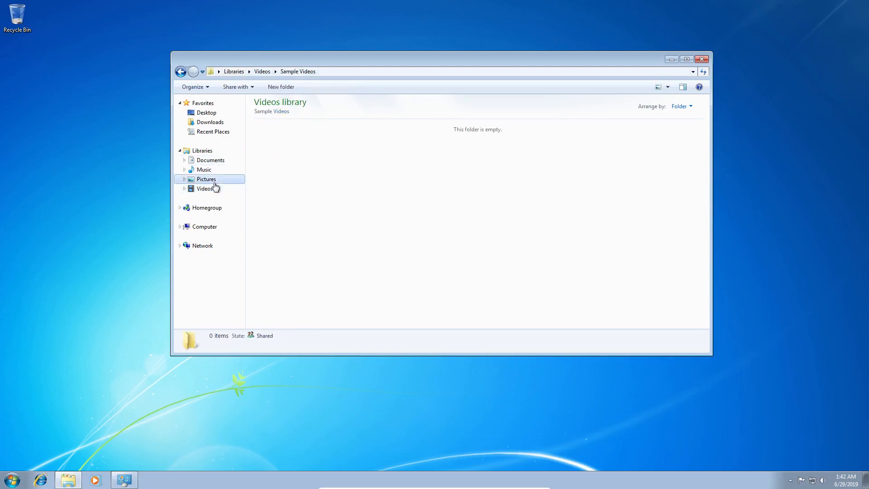
{"action": "left_click", "coordinate": [207, 178]}
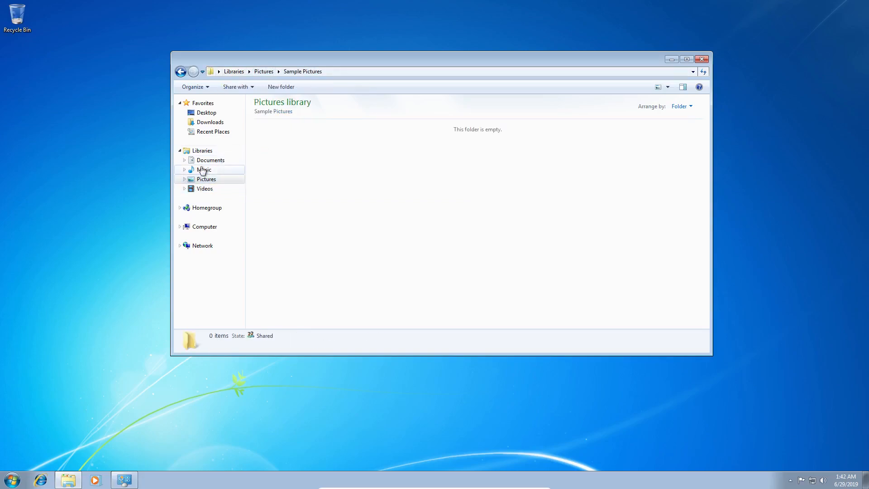
{"action": "left_click", "coordinate": [211, 159]}
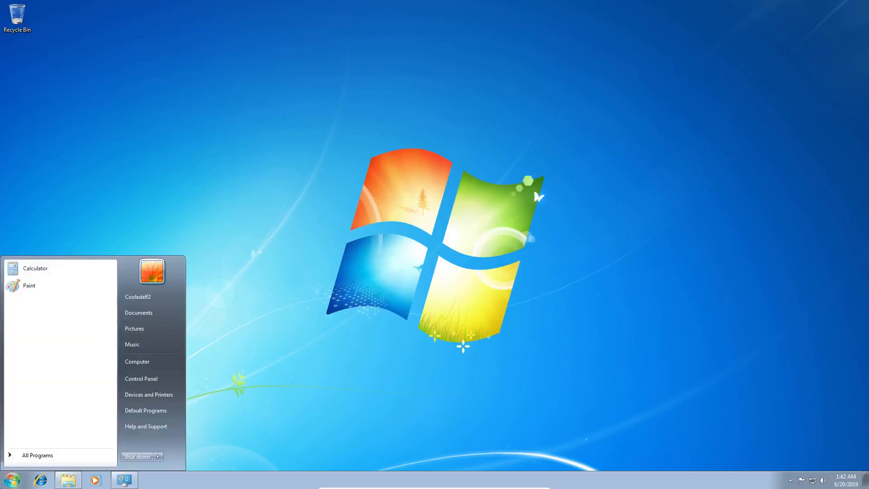
{"action": "left_click", "coordinate": [388, 142]}
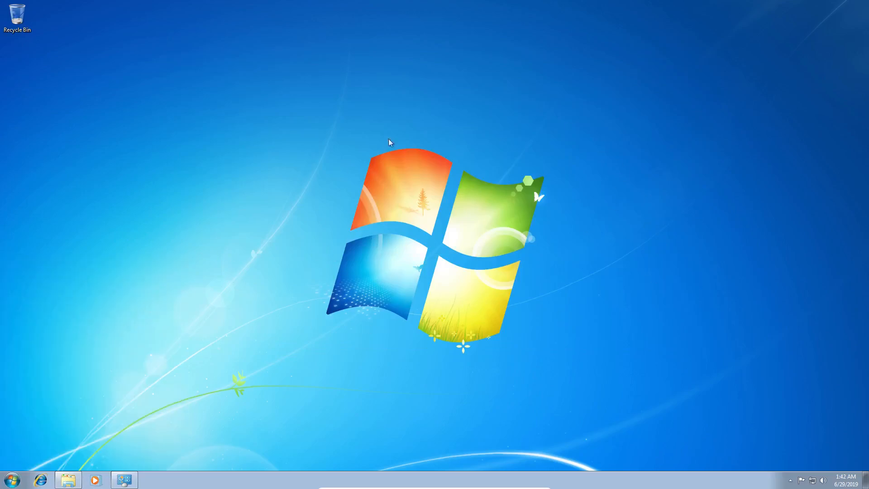
{"action": "mouse_move", "coordinate": [263, 359]}
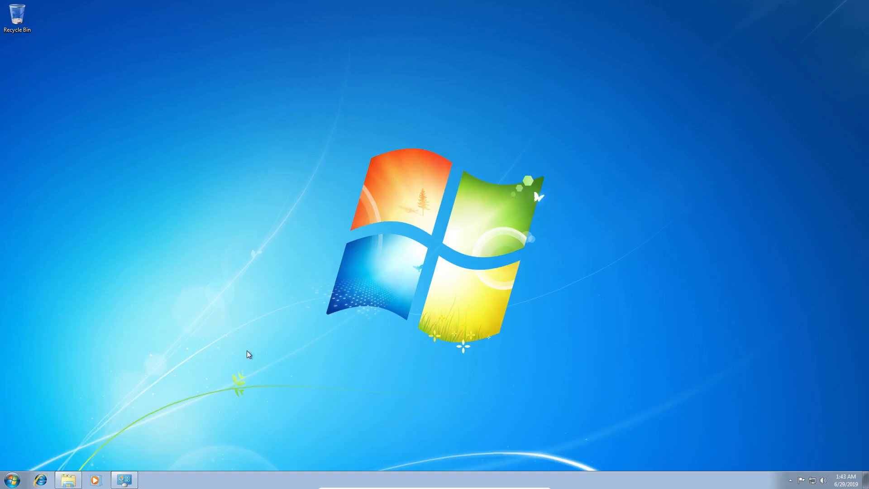
{"action": "mouse_move", "coordinate": [218, 205]}
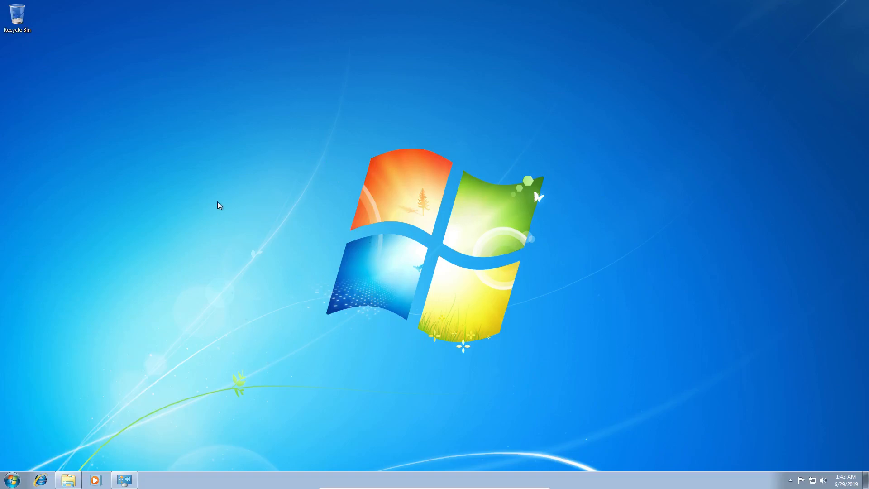
{"action": "mouse_move", "coordinate": [386, 277]}
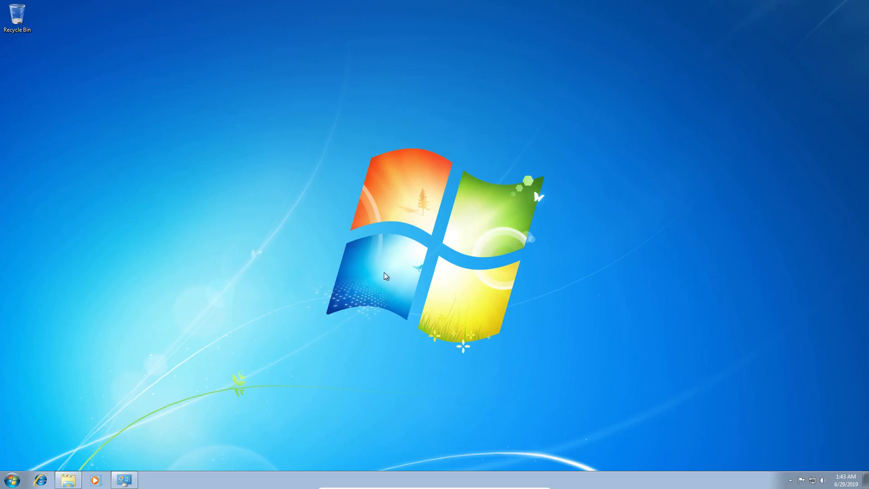
{"action": "mouse_move", "coordinate": [97, 429]}
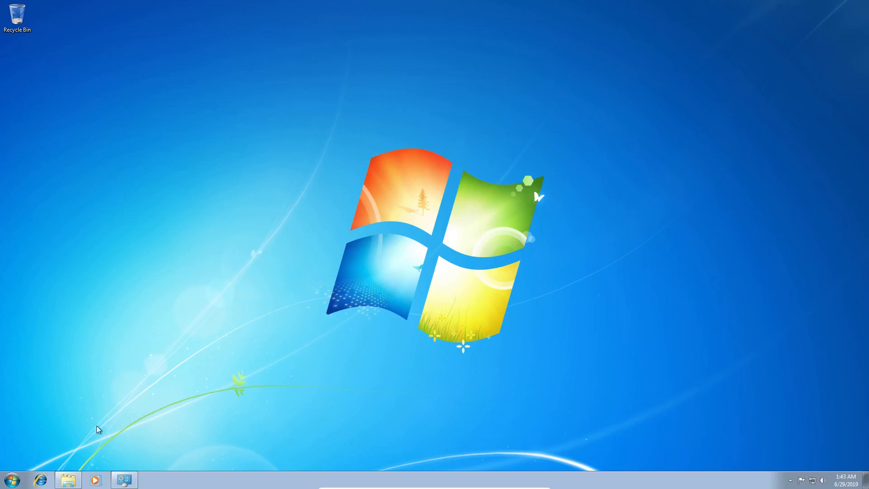
{"action": "mouse_move", "coordinate": [219, 280]}
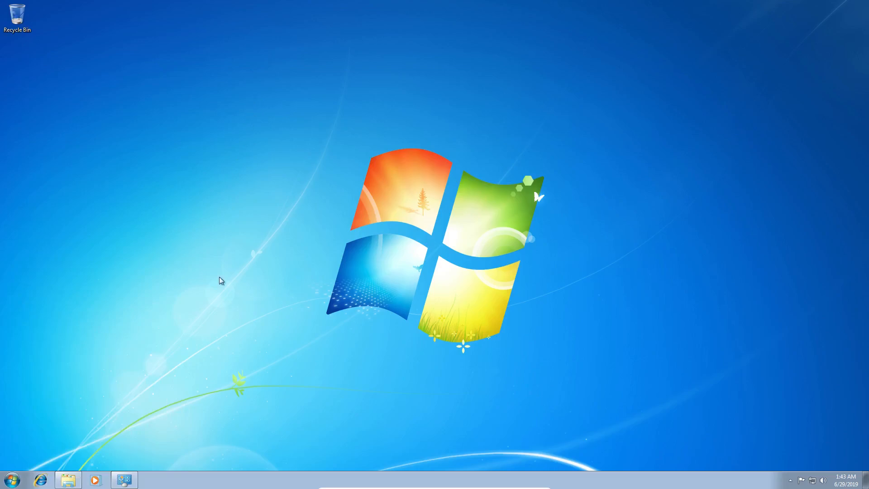
{"action": "mouse_move", "coordinate": [96, 226]}
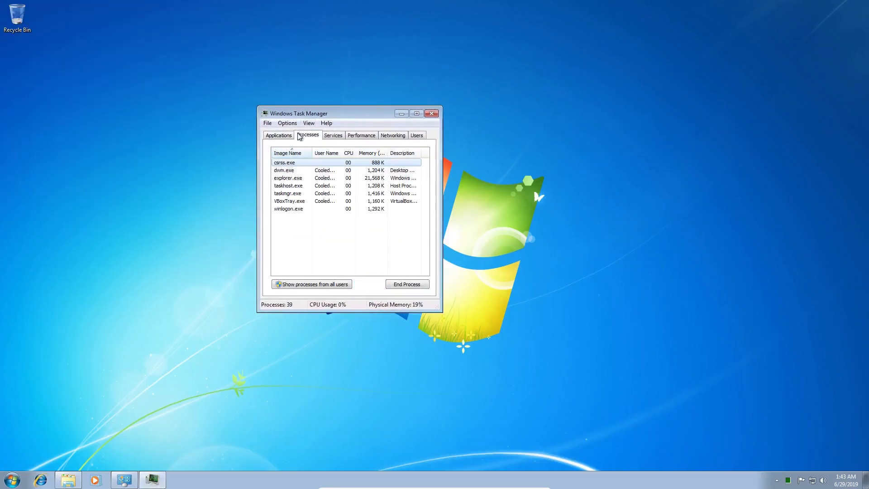
{"action": "left_click", "coordinate": [361, 135]}
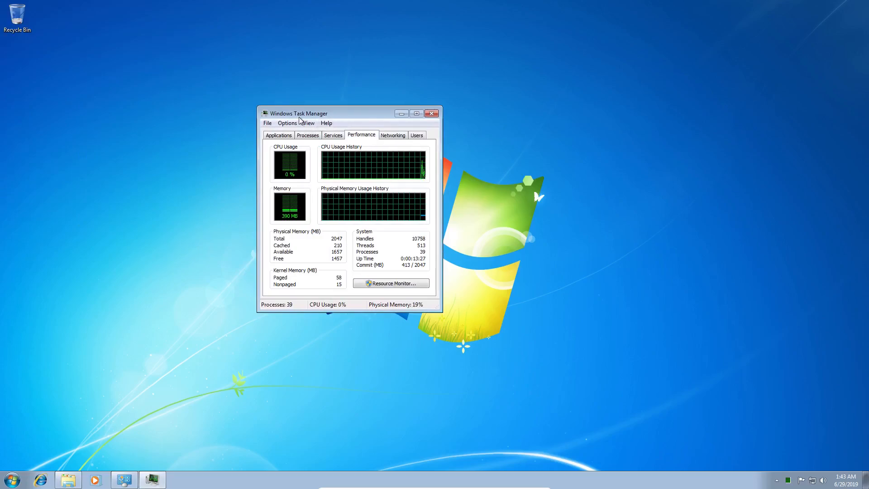
{"action": "left_click_drag", "start_coordinate": [297, 113], "coordinate": [334, 95]}
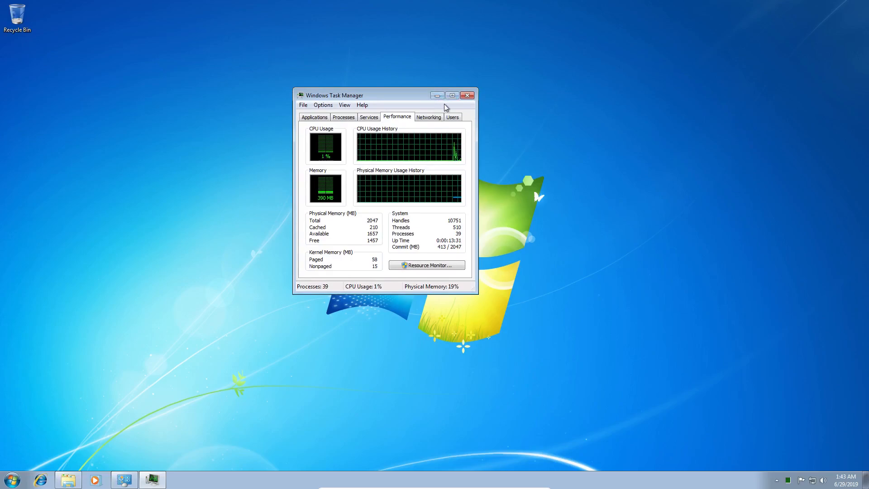
{"action": "left_click", "coordinate": [428, 117]}
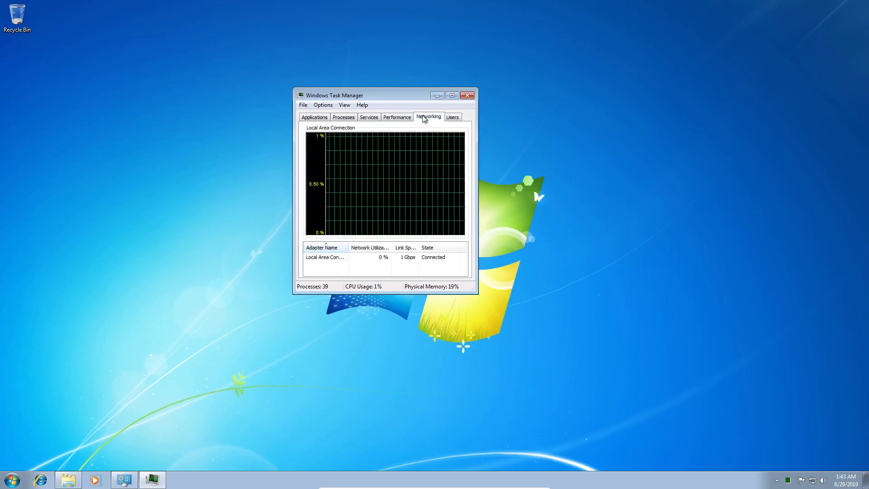
{"action": "left_click", "coordinate": [343, 117]}
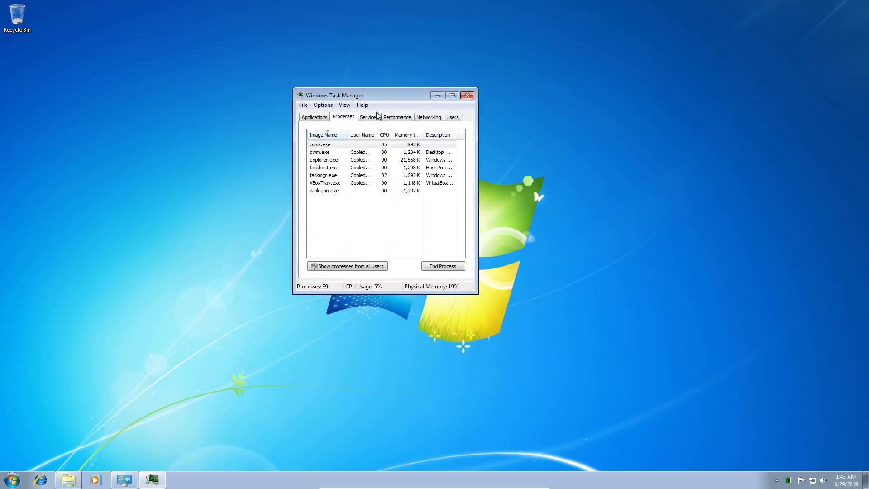
{"action": "left_click", "coordinate": [396, 117]}
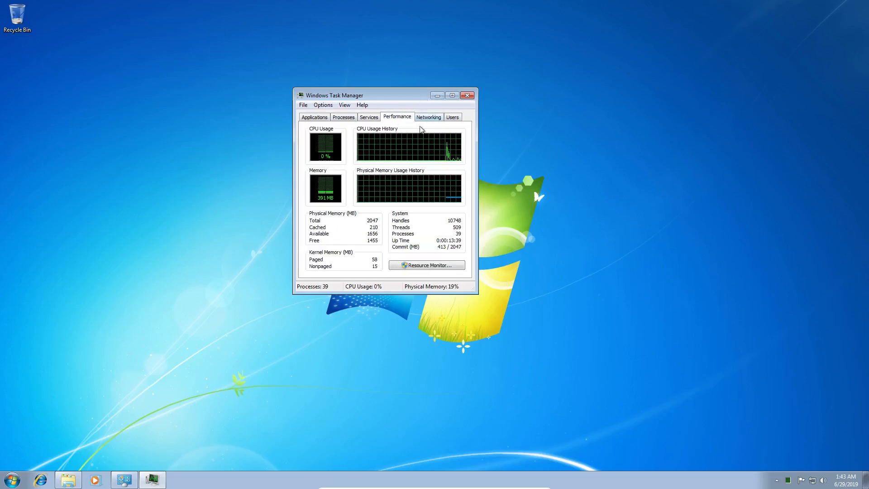
{"action": "mouse_move", "coordinate": [455, 162]}
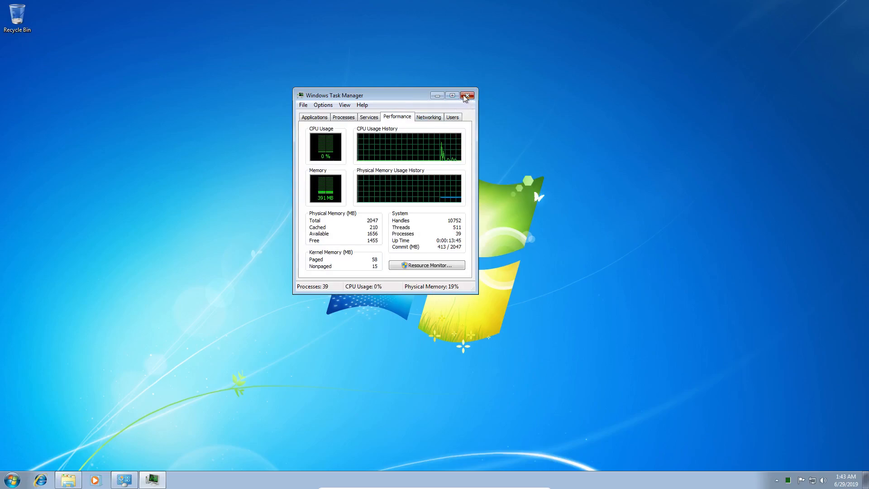
{"action": "left_click", "coordinate": [467, 95]}
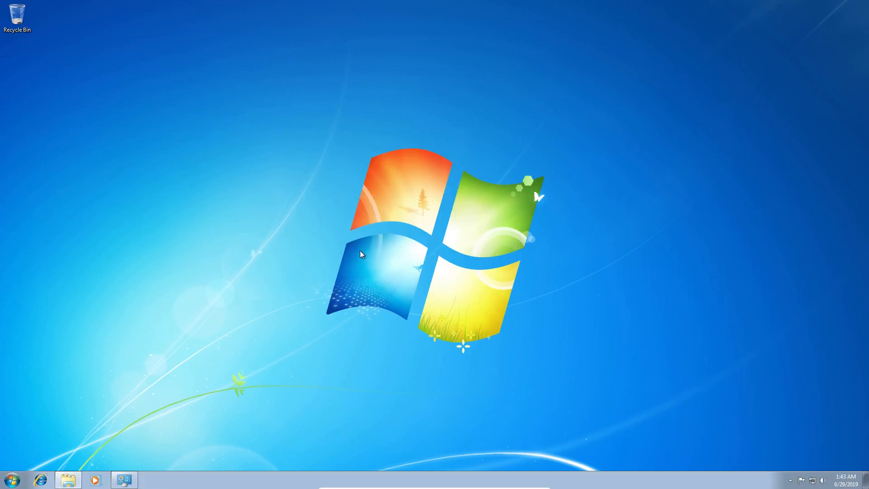
{"action": "mouse_move", "coordinate": [366, 204]}
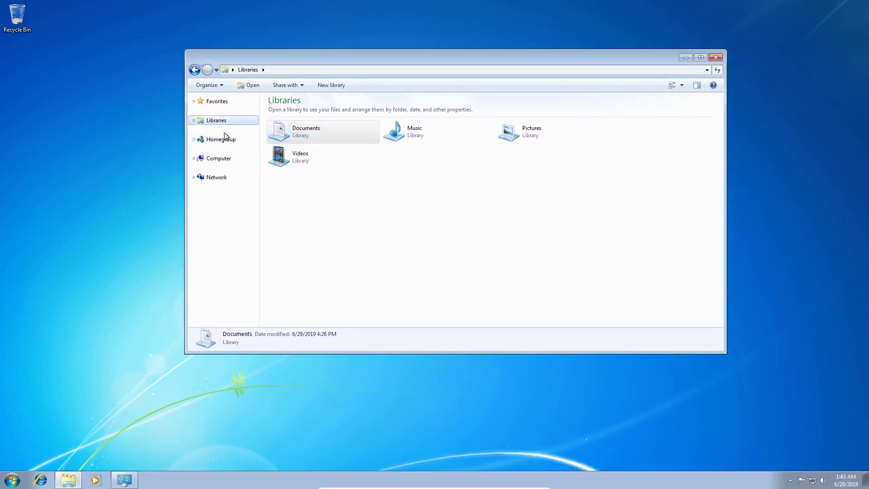
{"action": "left_click", "coordinate": [217, 121]}
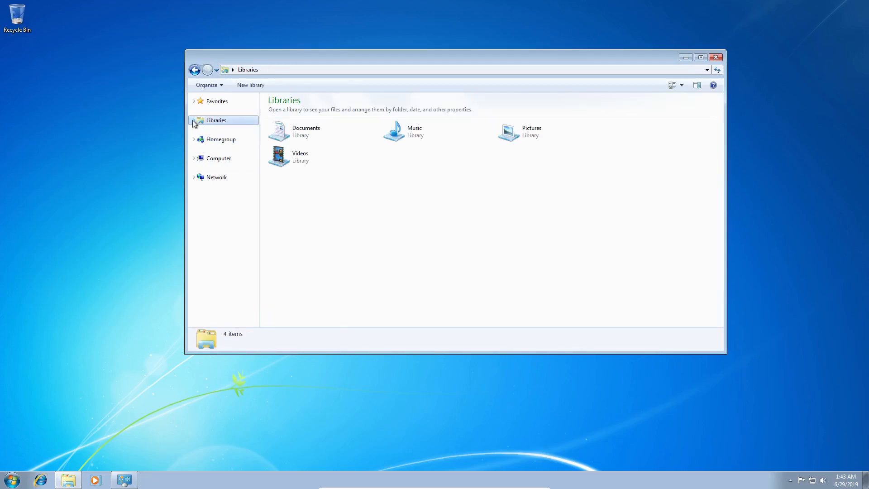
{"action": "left_click", "coordinate": [217, 101]}
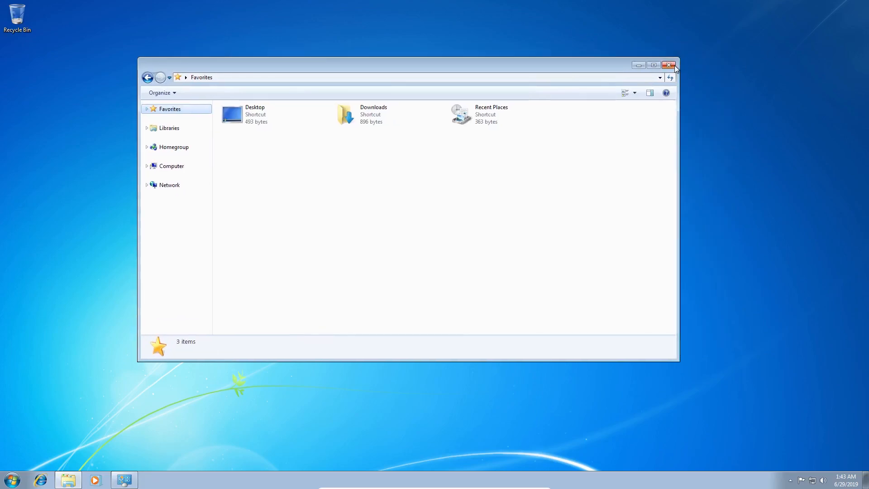
{"action": "left_click", "coordinate": [669, 65]}
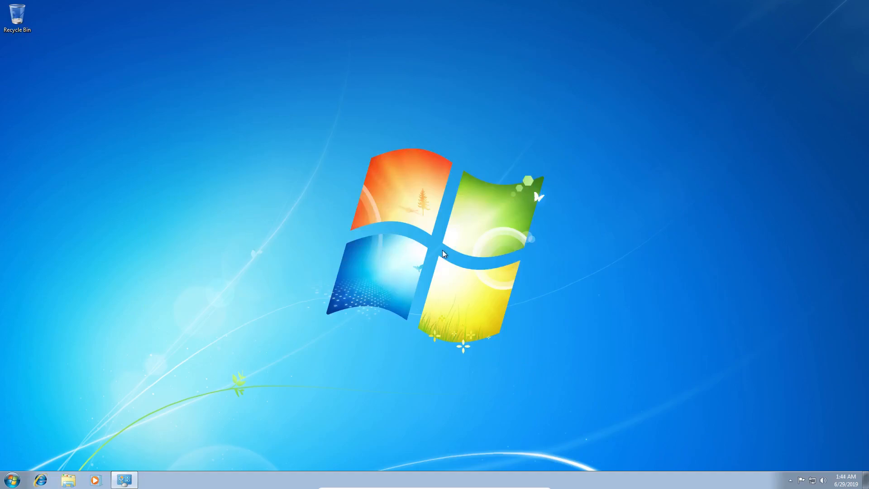
{"action": "key", "text": "ctrl+alt+delete"}
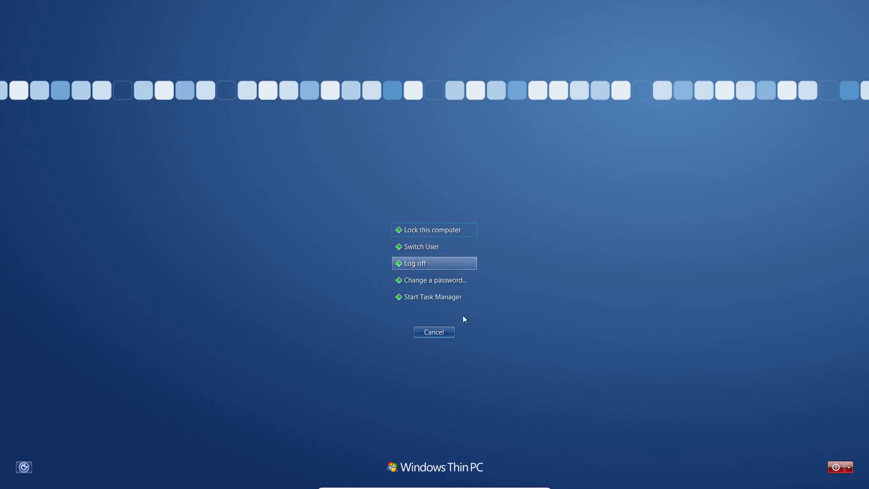
{"action": "mouse_move", "coordinate": [349, 299]}
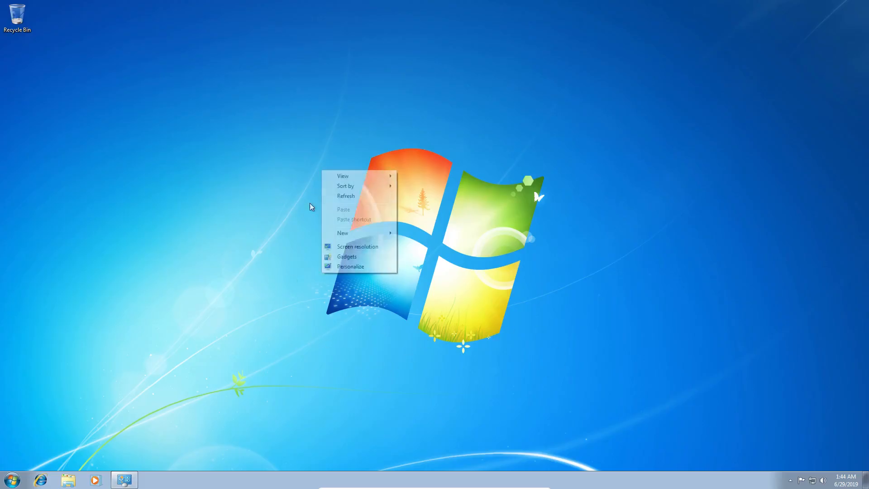
Apply the Windows Classic theme from Personalization and return to the plain classic desktop.
{"action": "left_click", "coordinate": [350, 266]}
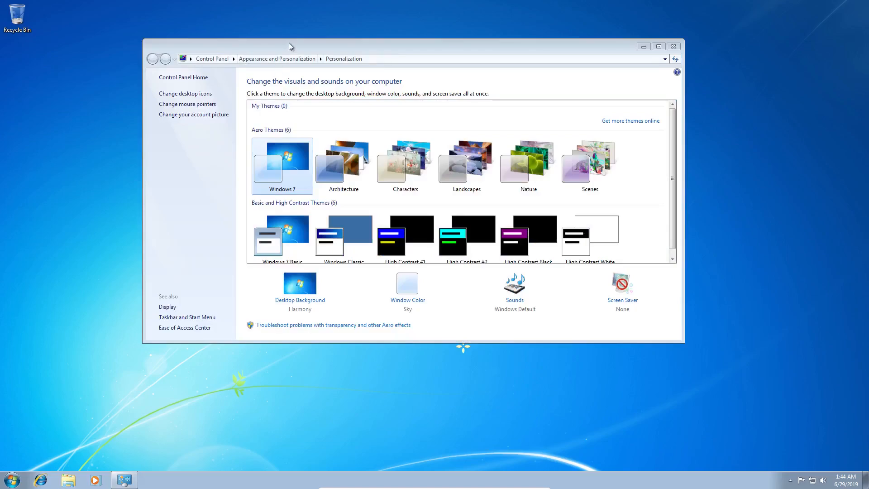
{"action": "left_click", "coordinate": [342, 231]}
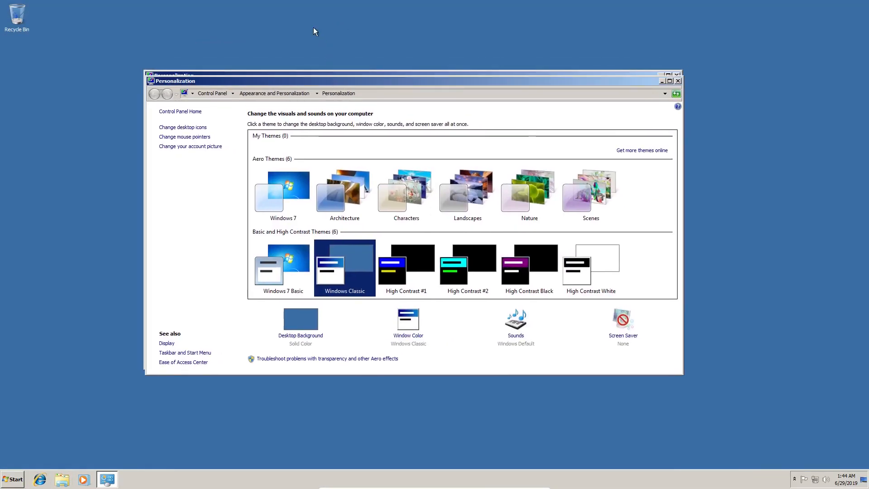
{"action": "left_click", "coordinate": [678, 81]}
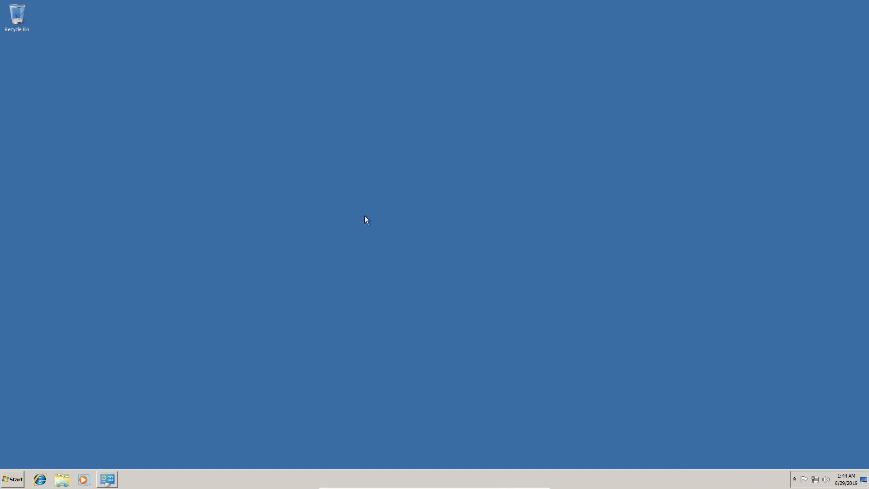
{"action": "mouse_move", "coordinate": [209, 481]}
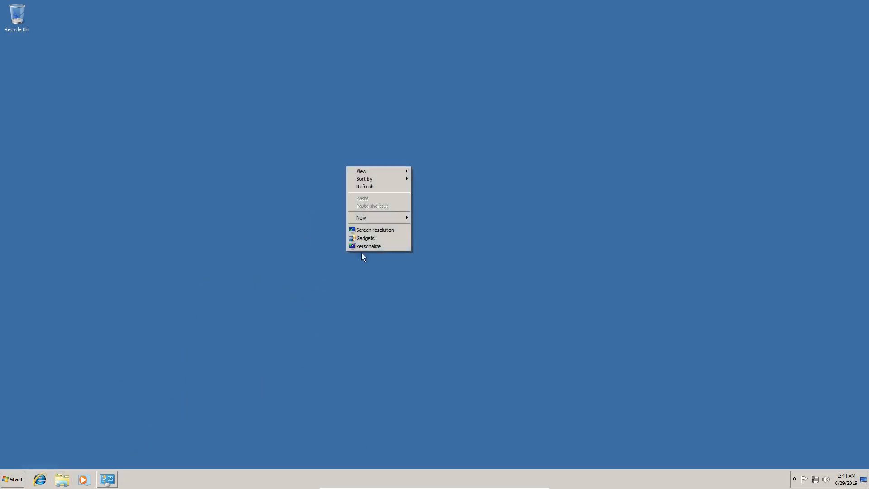
{"action": "left_click", "coordinate": [279, 246]}
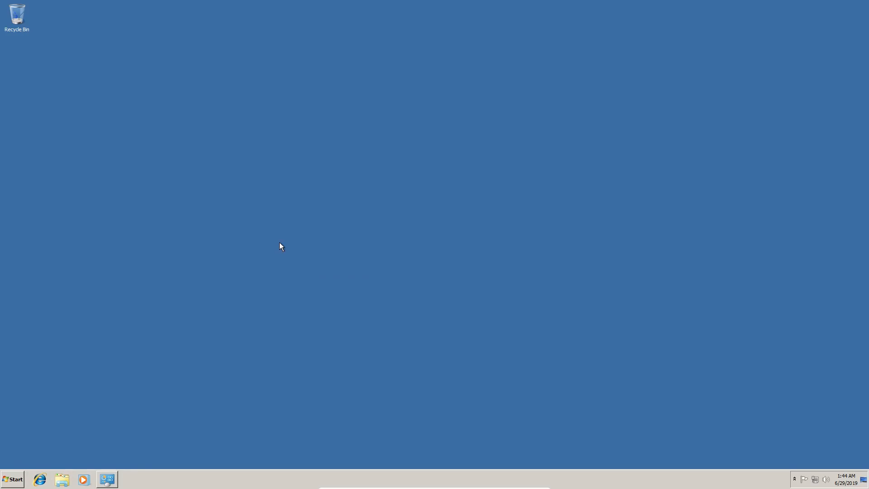